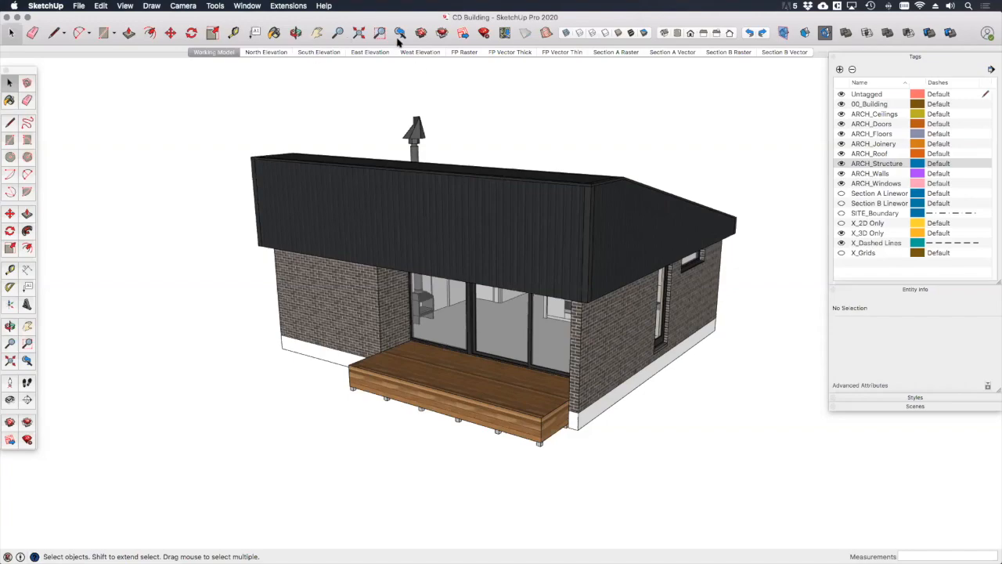
- Show the FP Vector Thin scene, the top-down floor plan with thin section linework
click(560, 52)
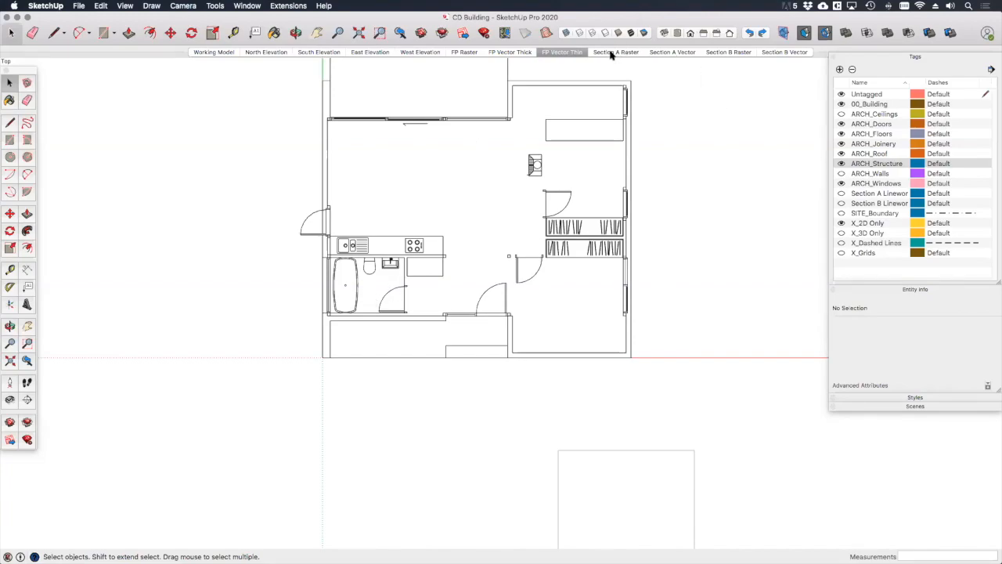
- Show the FP Vector Thick scene, where cut walls appear as thick grey-filled sections
click(511, 52)
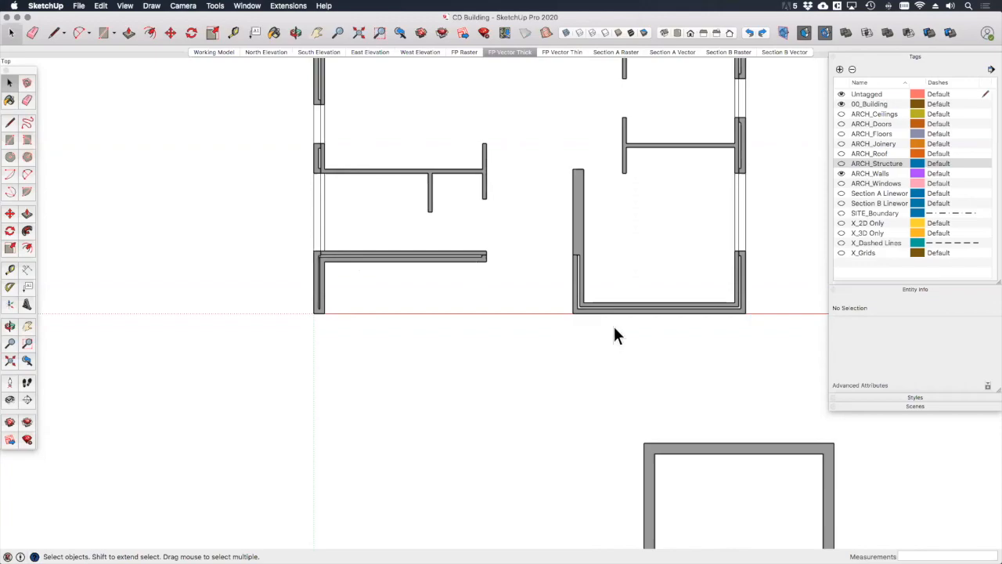
mouse_move(740, 278)
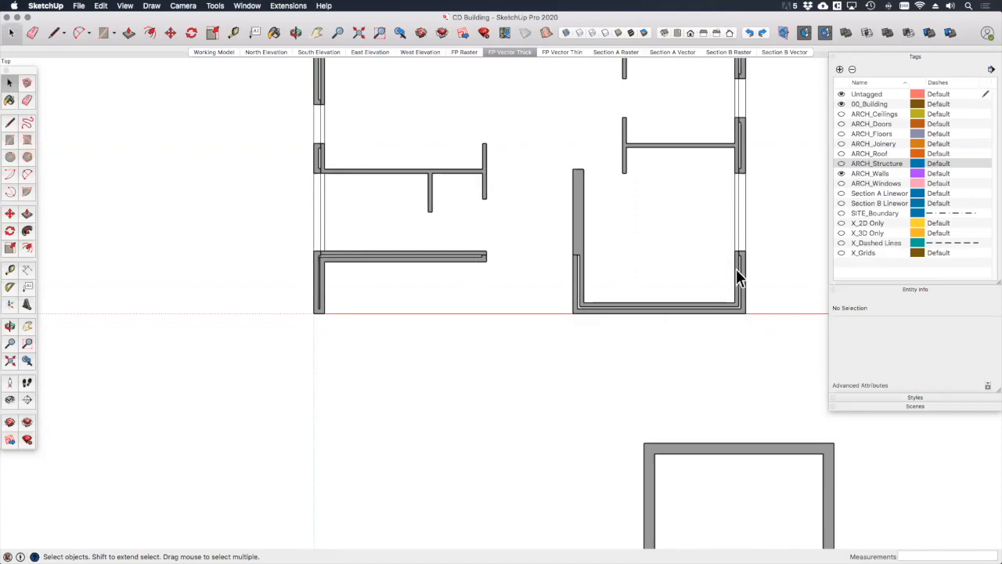
mouse_move(583, 229)
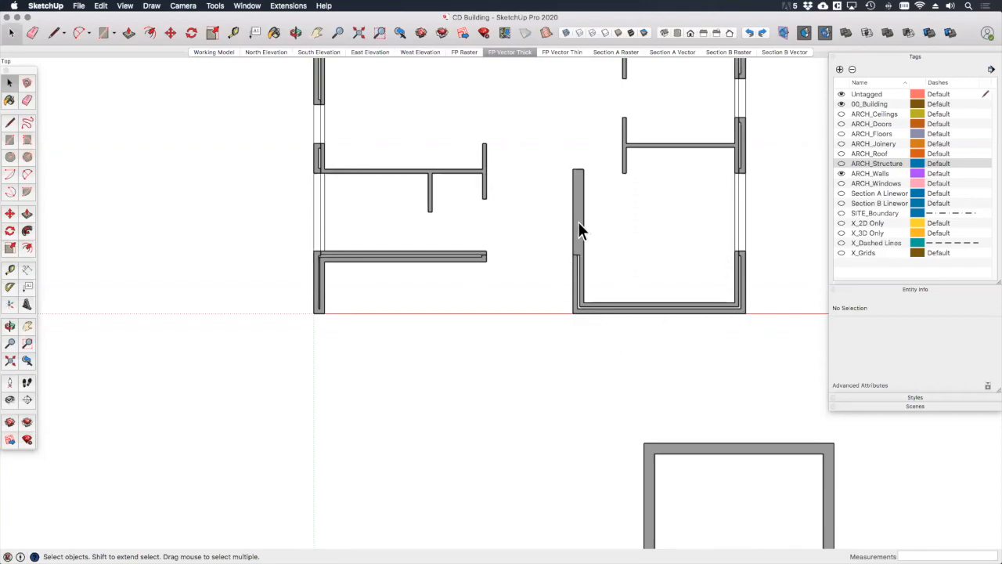
mouse_move(744, 269)
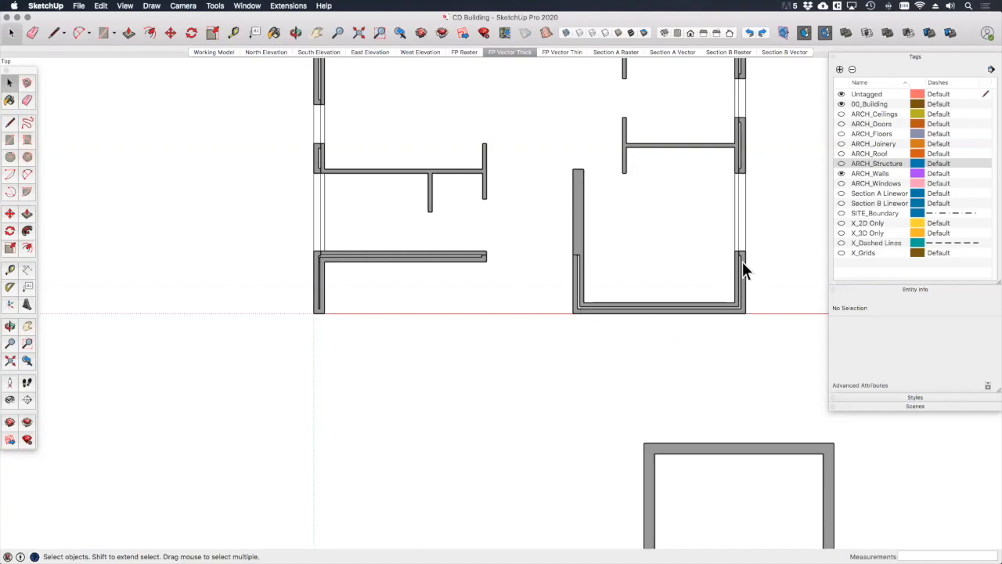
mouse_move(598, 285)
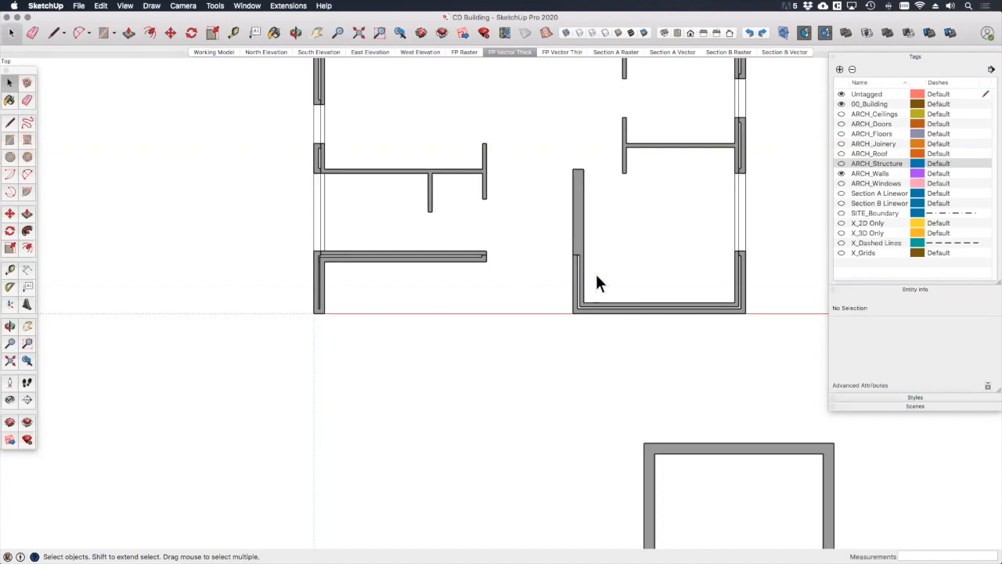
mouse_move(545, 284)
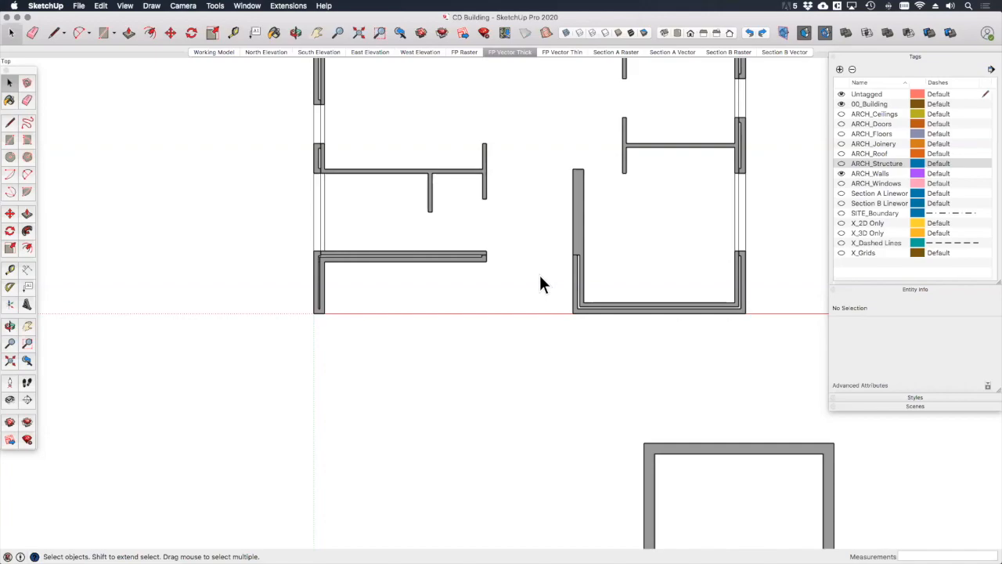
mouse_move(482, 232)
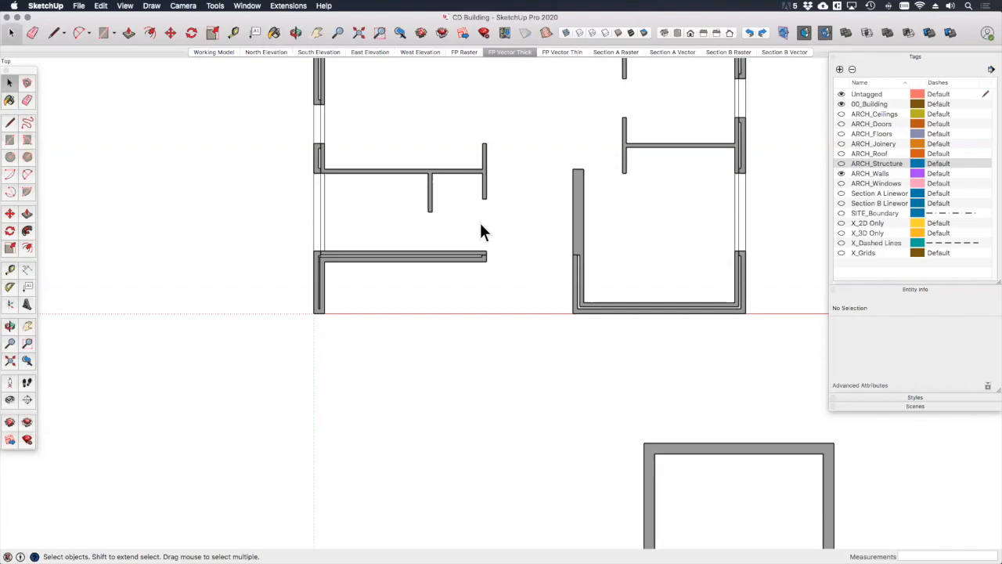
mouse_move(431, 216)
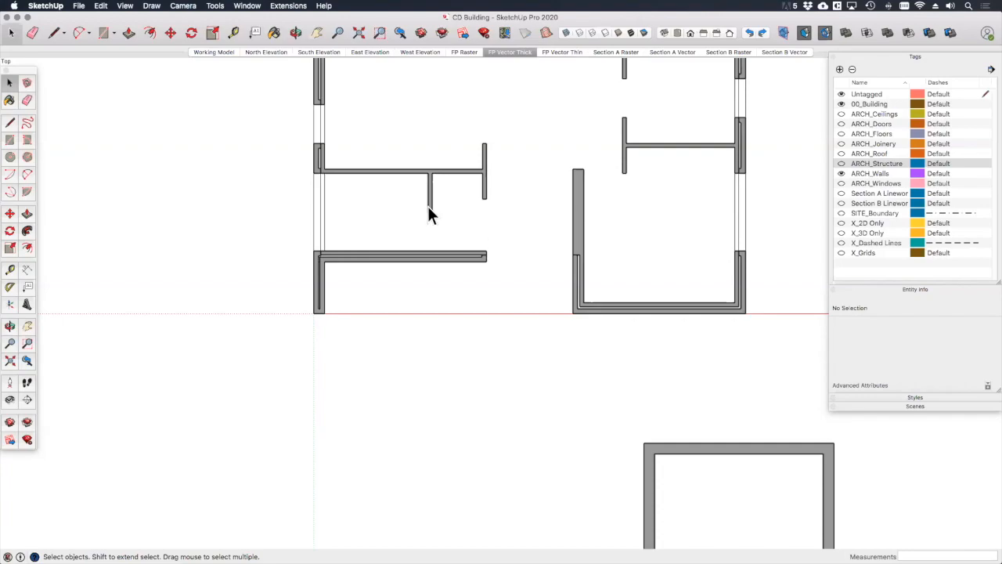
mouse_move(351, 285)
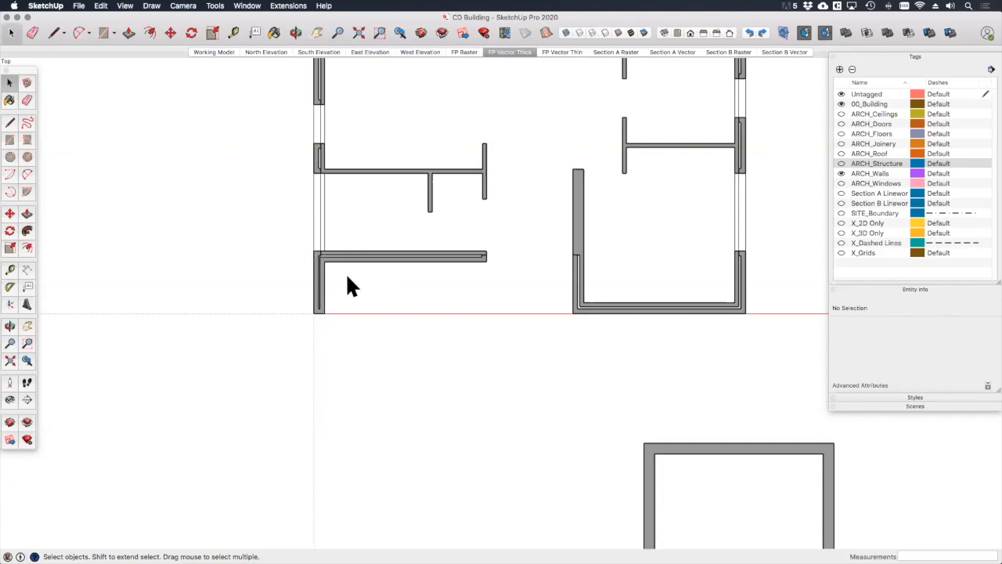
mouse_move(429, 283)
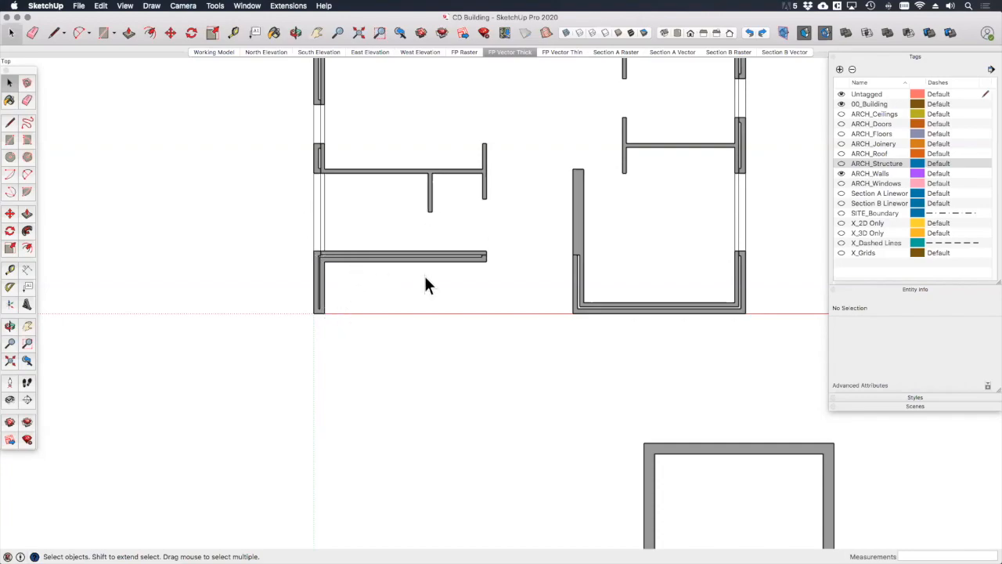
mouse_move(511, 191)
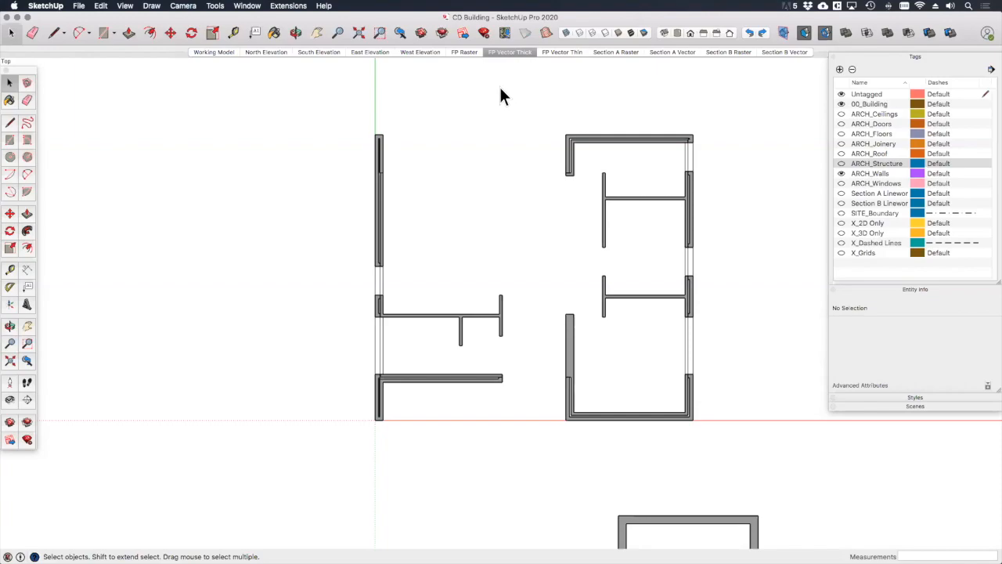
mouse_move(440, 65)
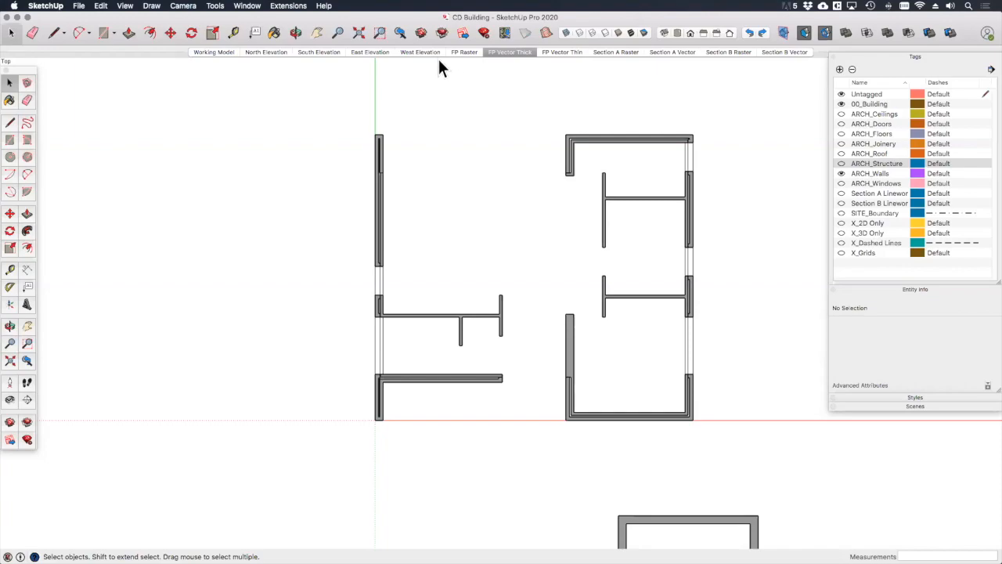
mouse_move(561, 69)
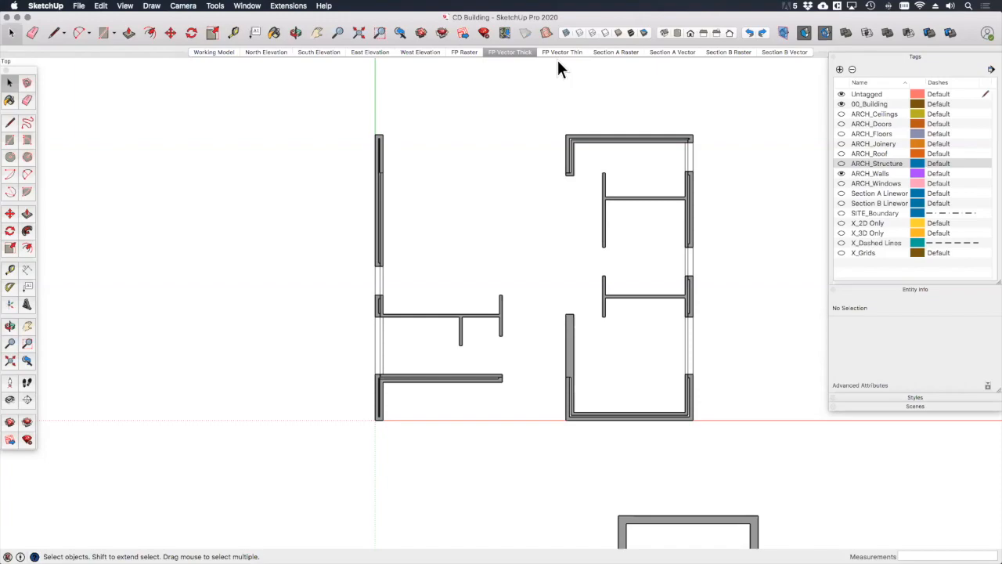
- Compare the FP Raster and FP Vector Thin scenes, then pick the thick vector style in the Styles tray
click(464, 52)
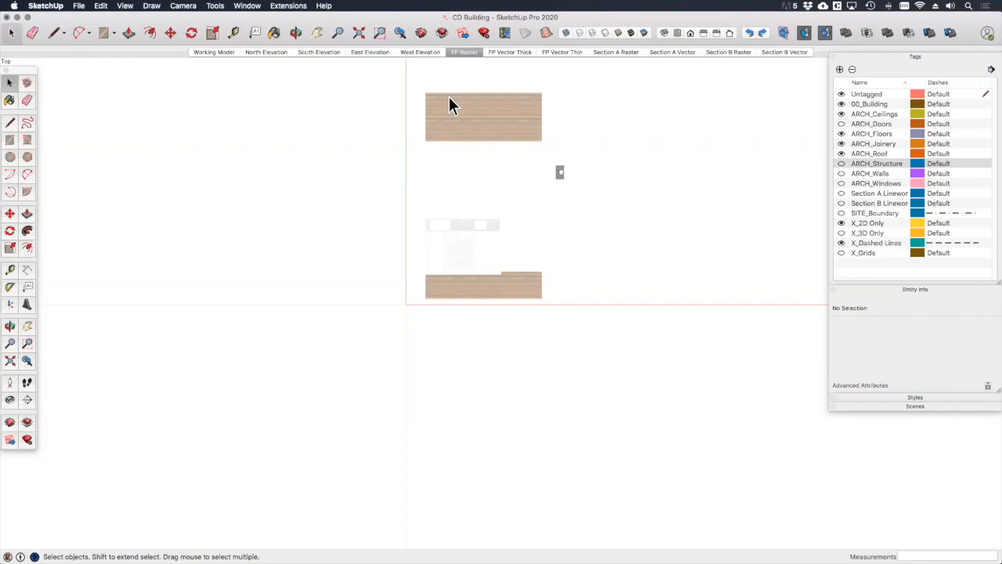
mouse_move(523, 52)
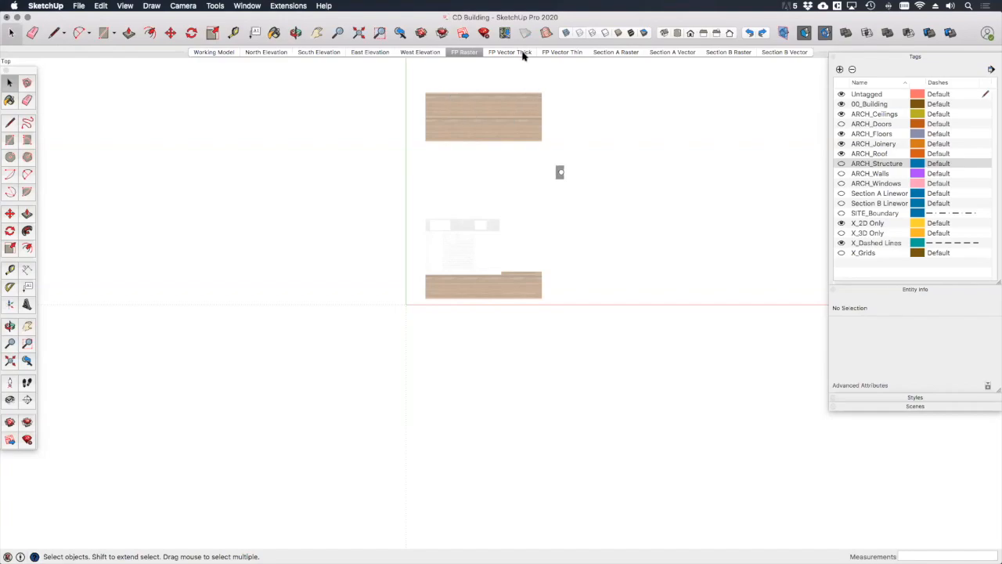
mouse_move(561, 51)
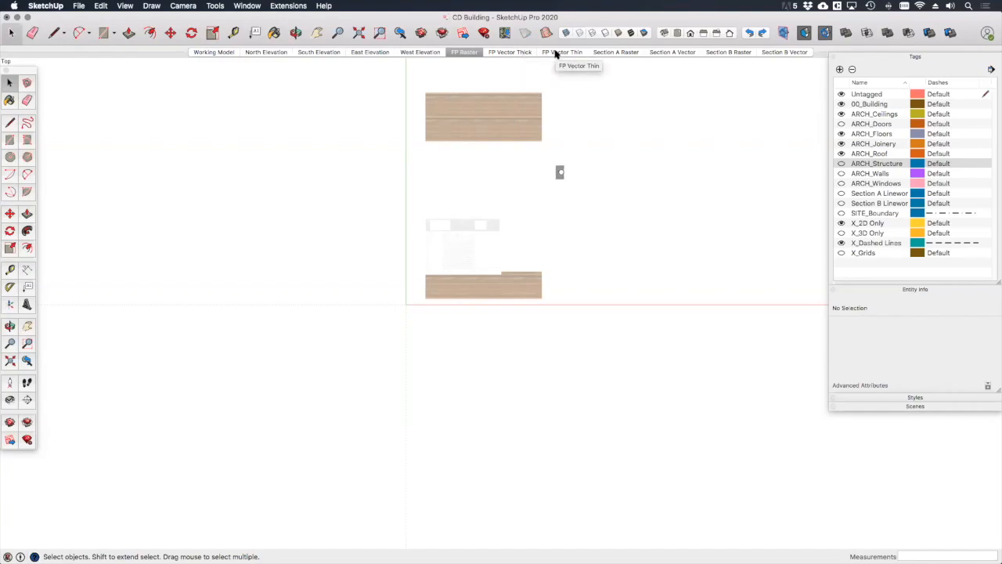
click(561, 51)
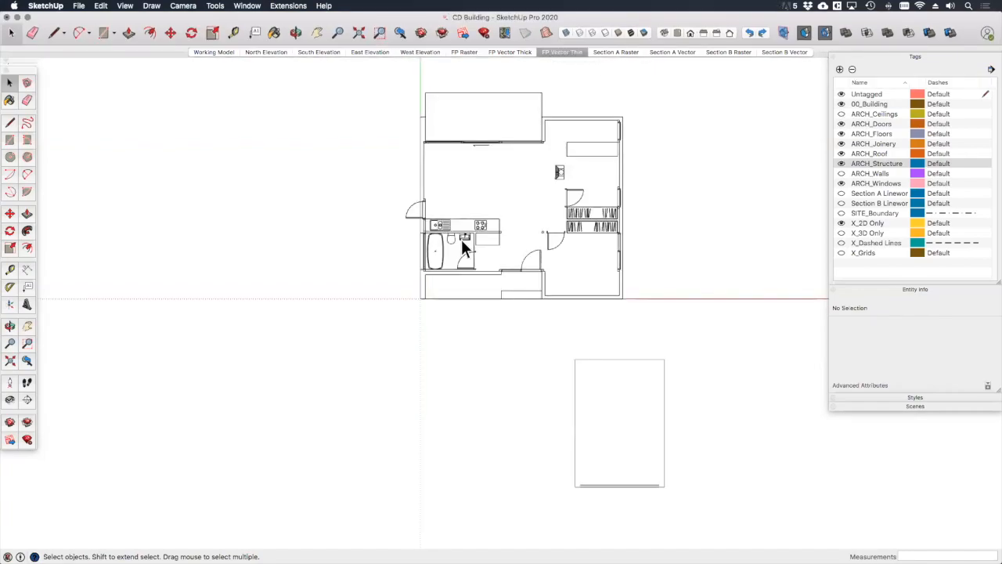
click(915, 398)
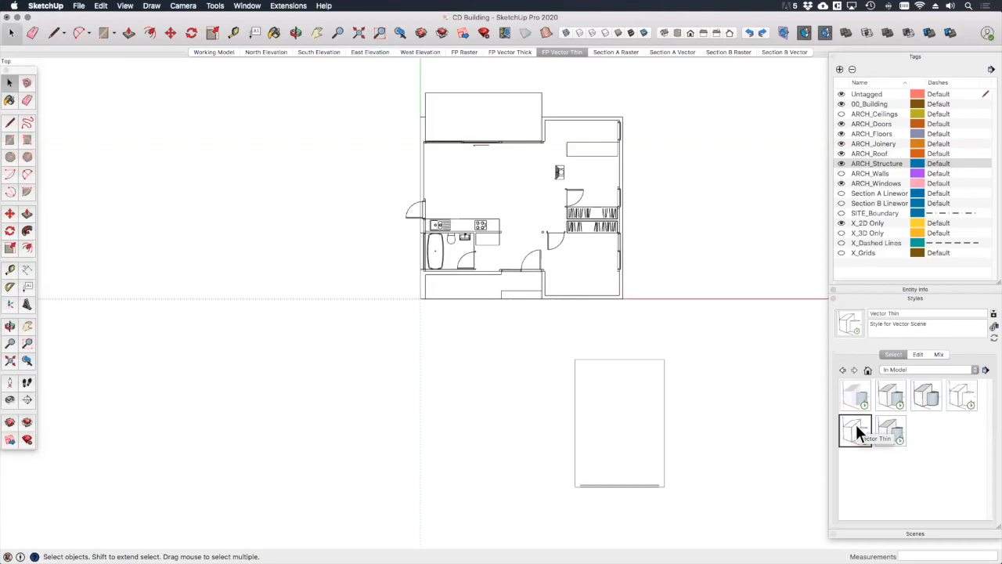
mouse_move(978, 329)
text(CD )
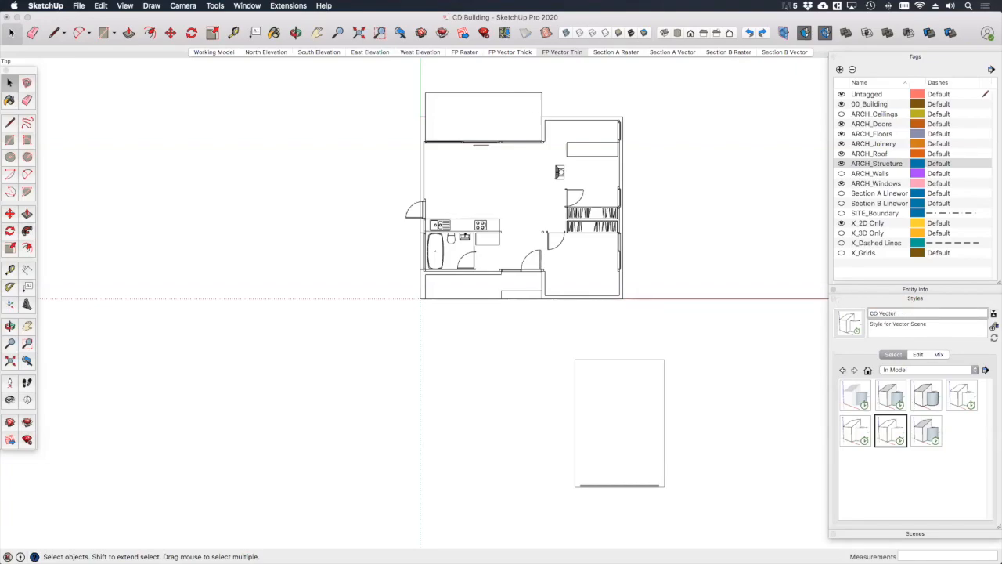
click(890, 431)
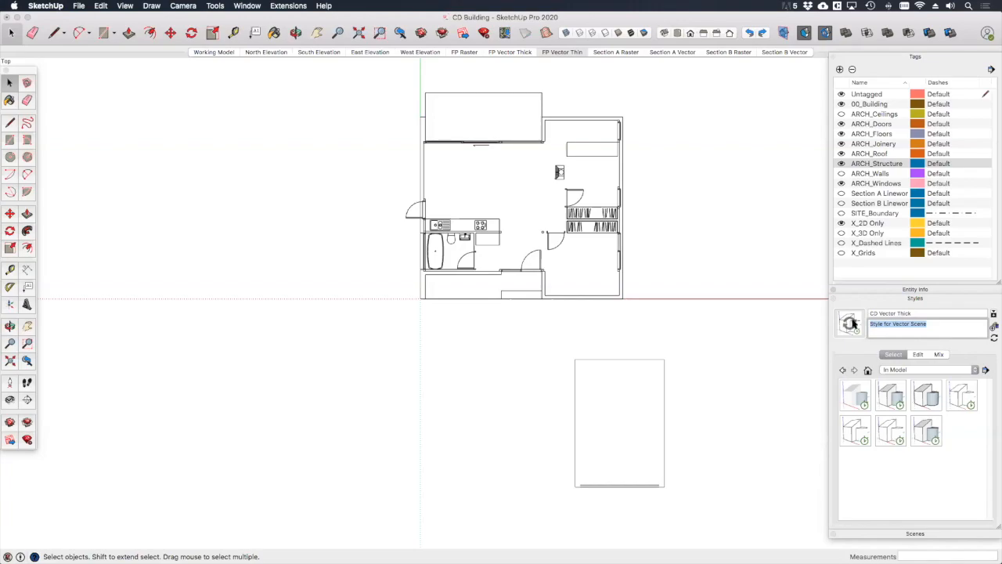
- In the style's modeling settings turn off filled section cuts and update the style
click(918, 354)
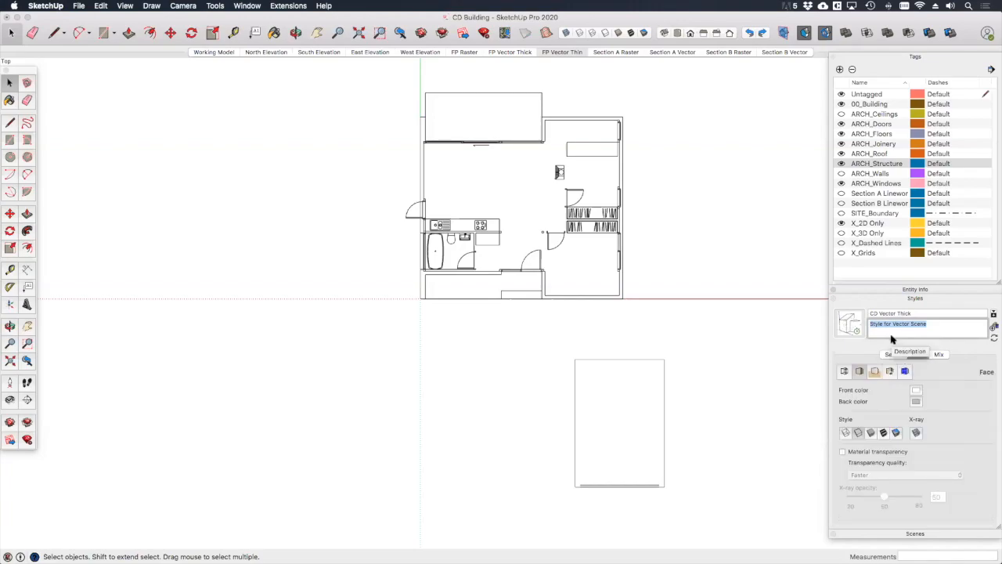
click(906, 371)
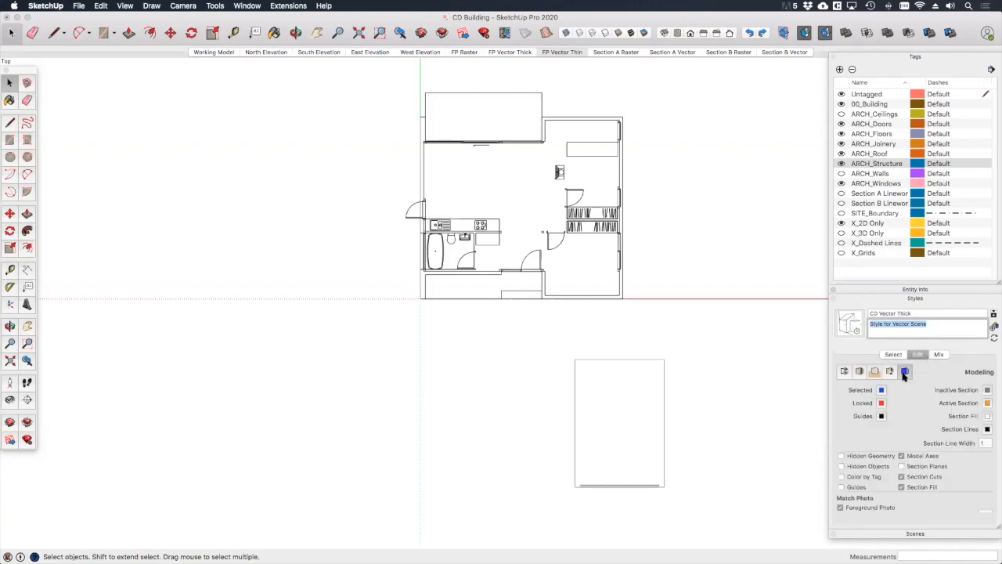
click(903, 486)
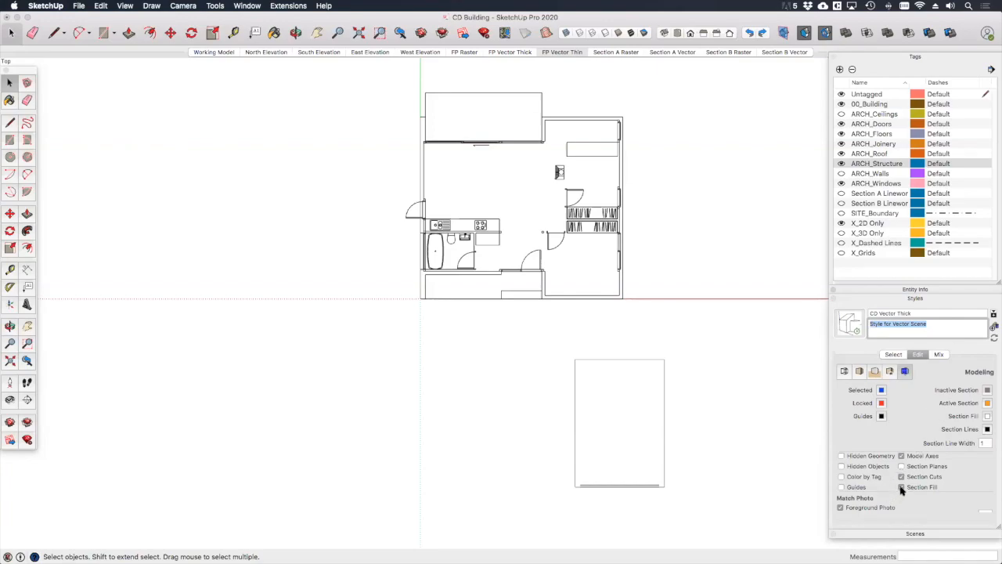
click(902, 488)
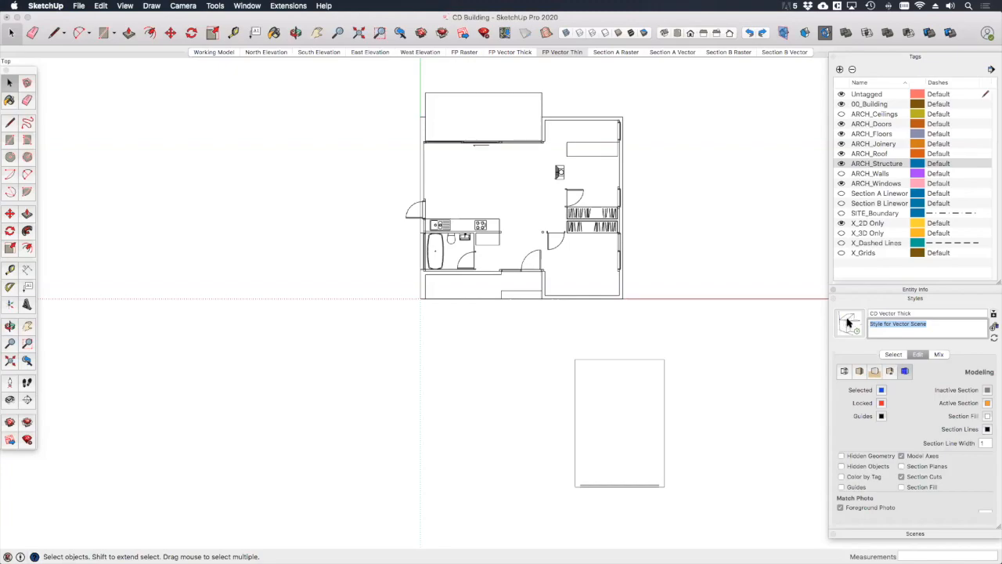
mouse_move(486, 169)
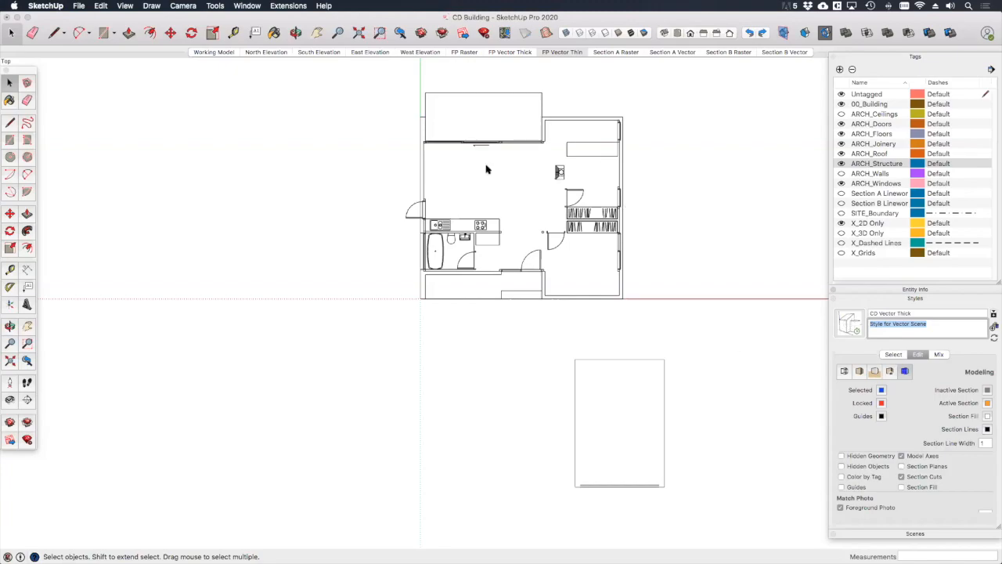
mouse_move(619, 90)
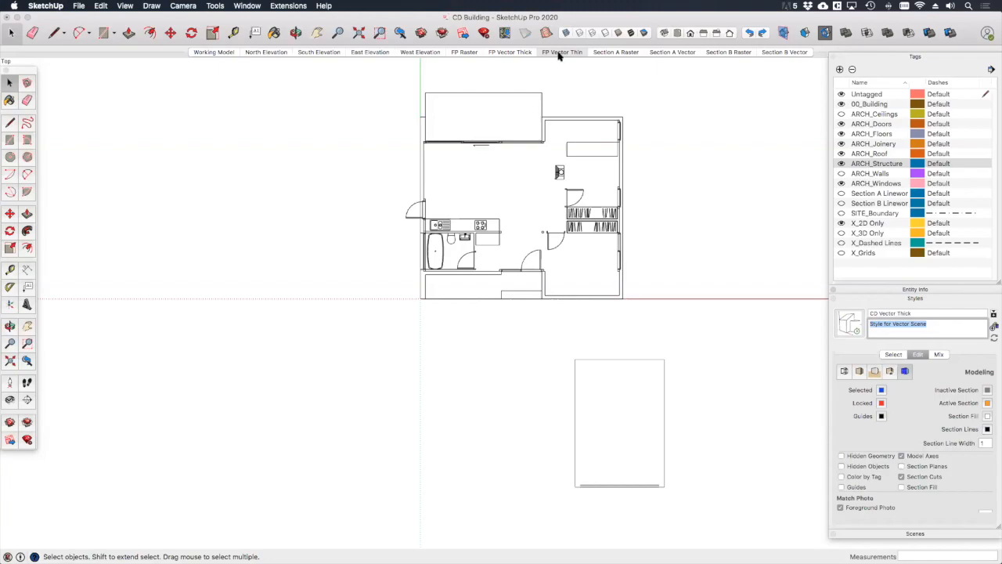
mouse_move(573, 101)
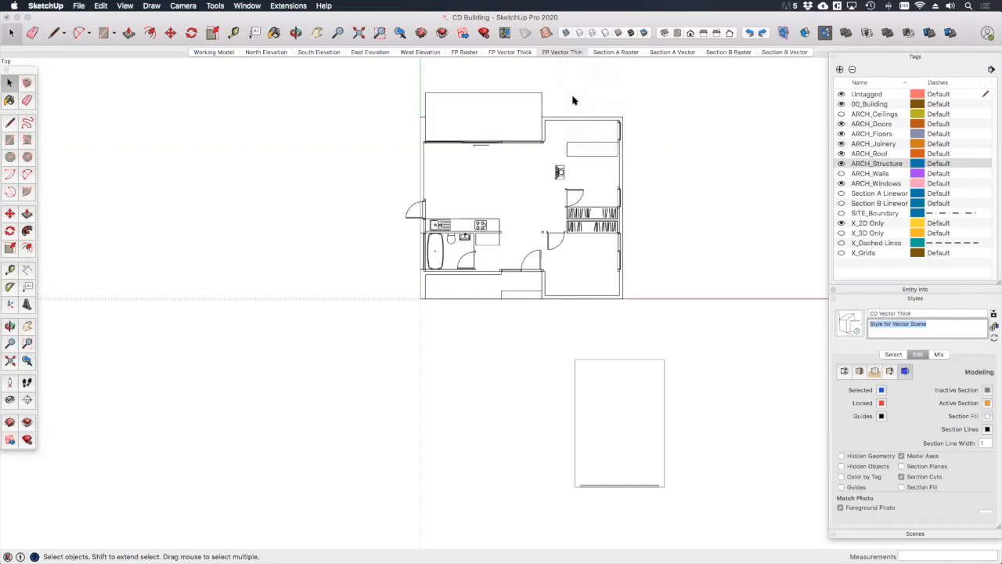
mouse_move(560, 64)
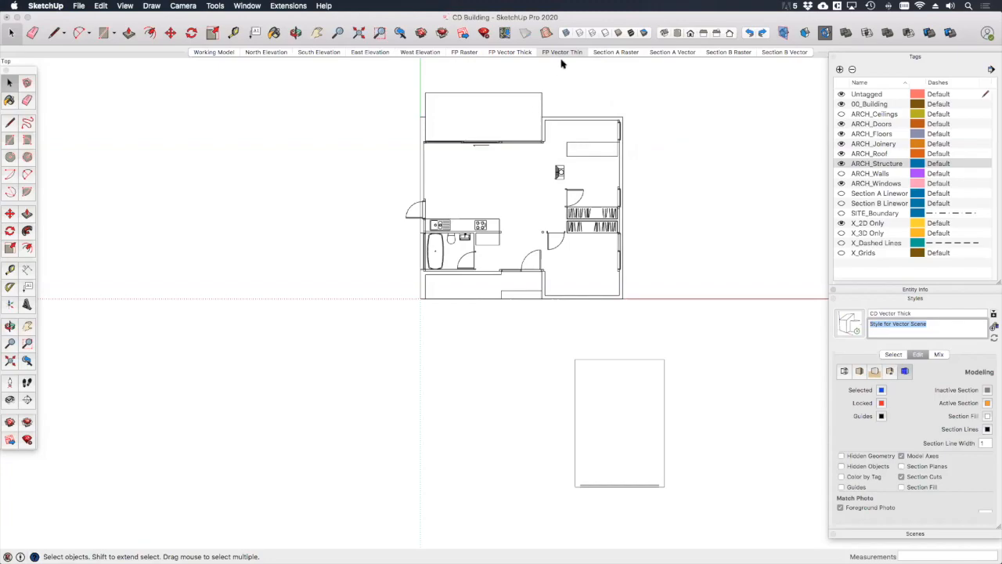
- Show the FP Vector Thick scene and review its CD Vector Thick style in the Styles tray
click(511, 51)
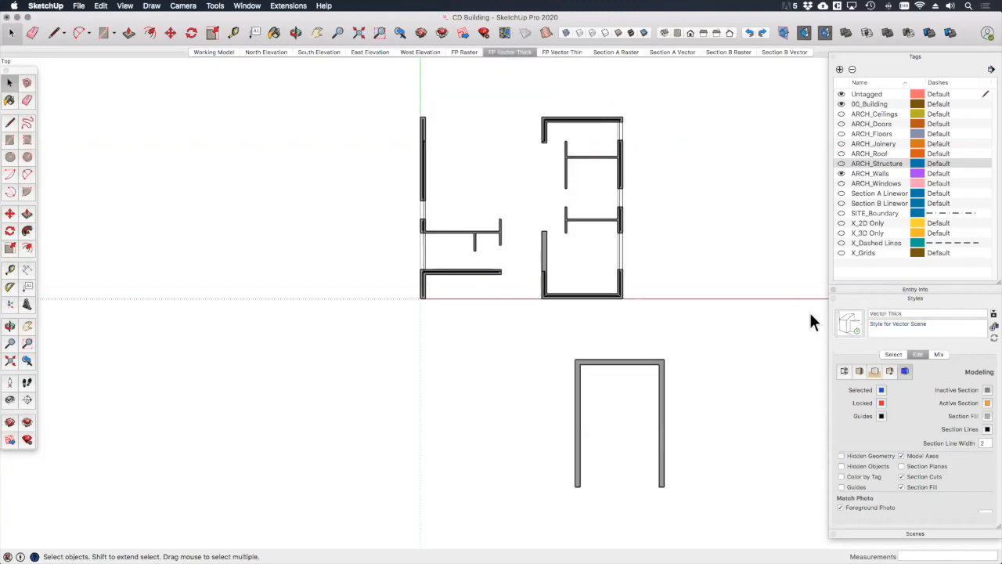
click(893, 354)
text(CD )
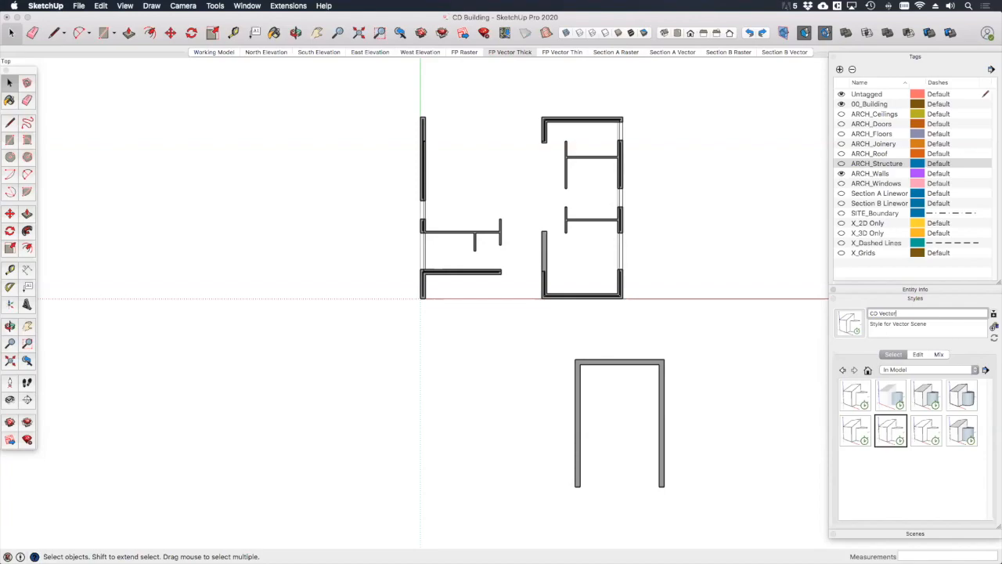
click(917, 354)
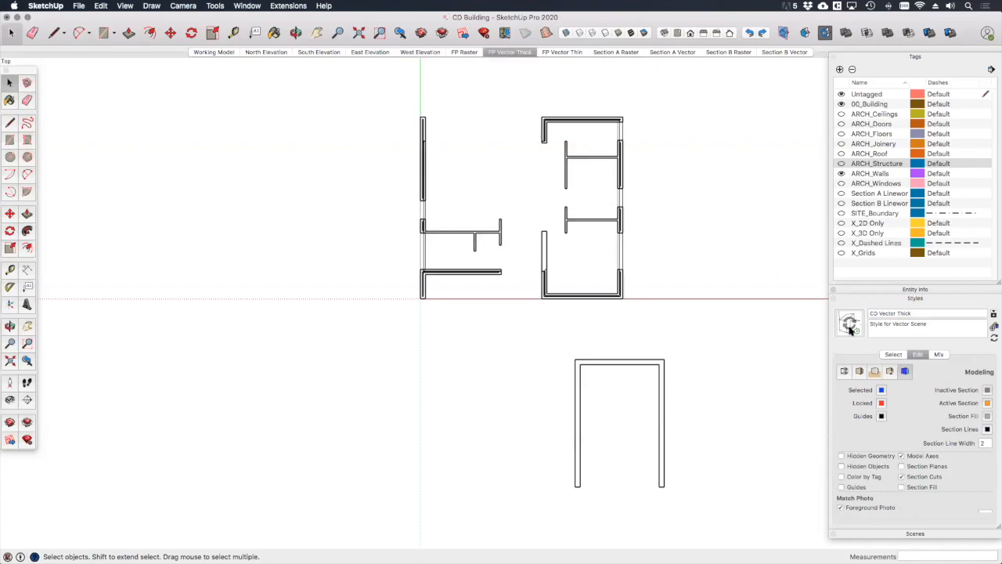
right_click(510, 52)
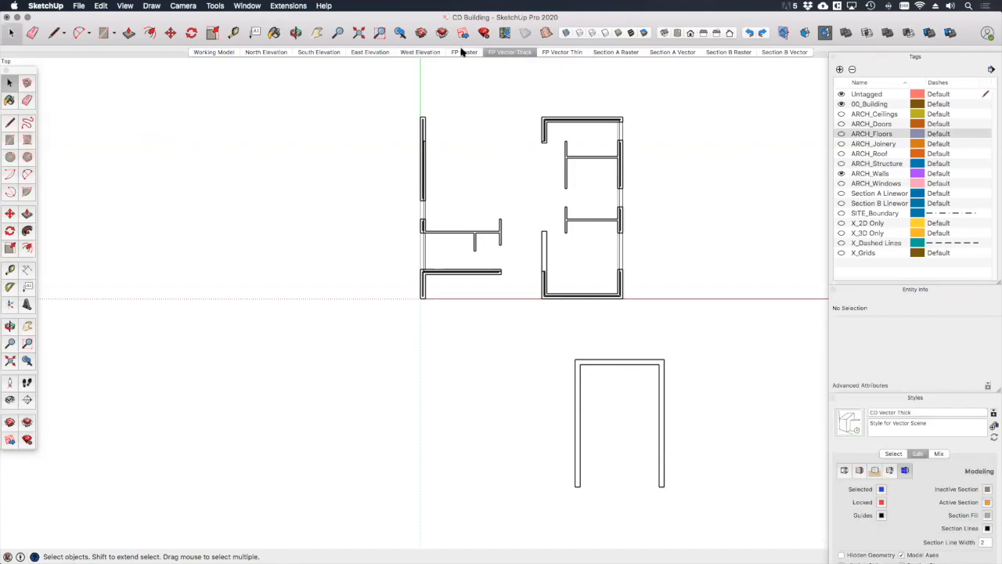
- Pass through the FP Raster scene back to the Working Model scene of the whole 3D building
click(464, 52)
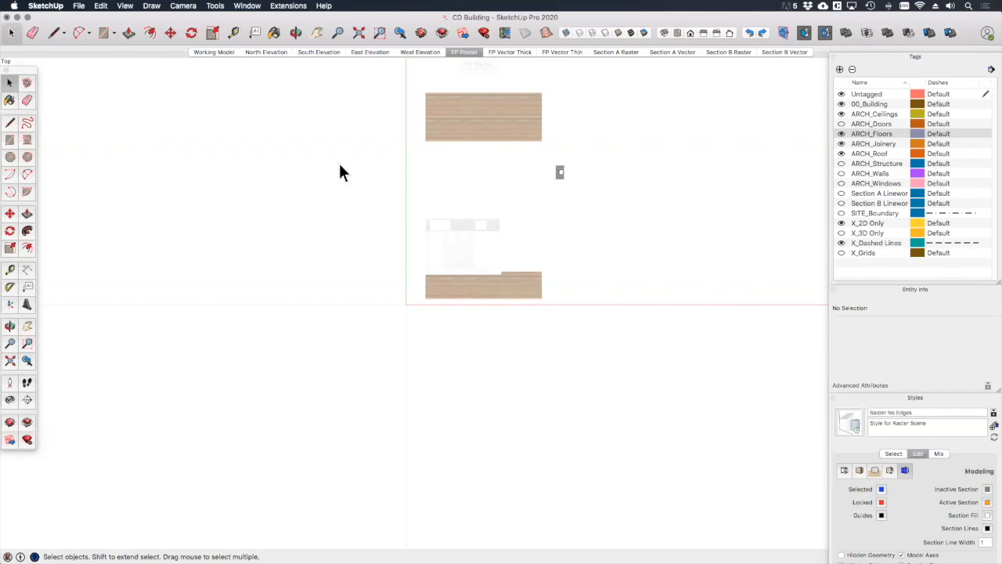
click(213, 51)
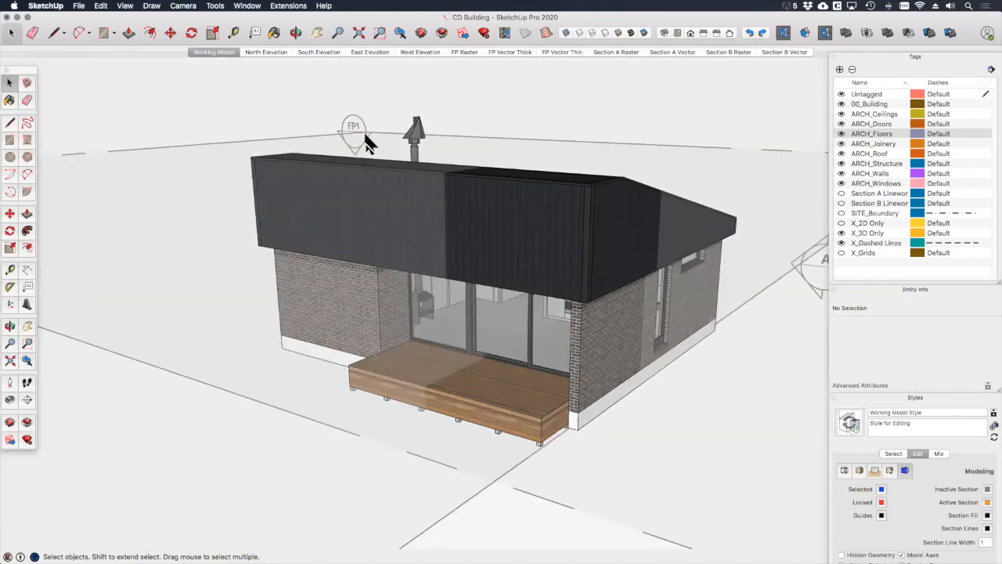
- Add a SectionCutFace to the FP1 section plane with Naming set to <Customized>
click(354, 134)
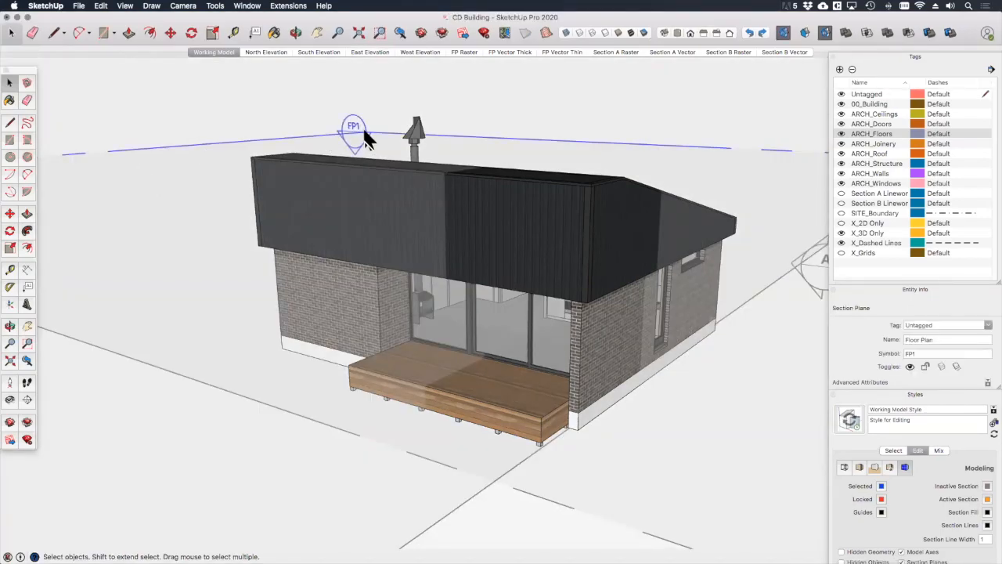
right_click(354, 128)
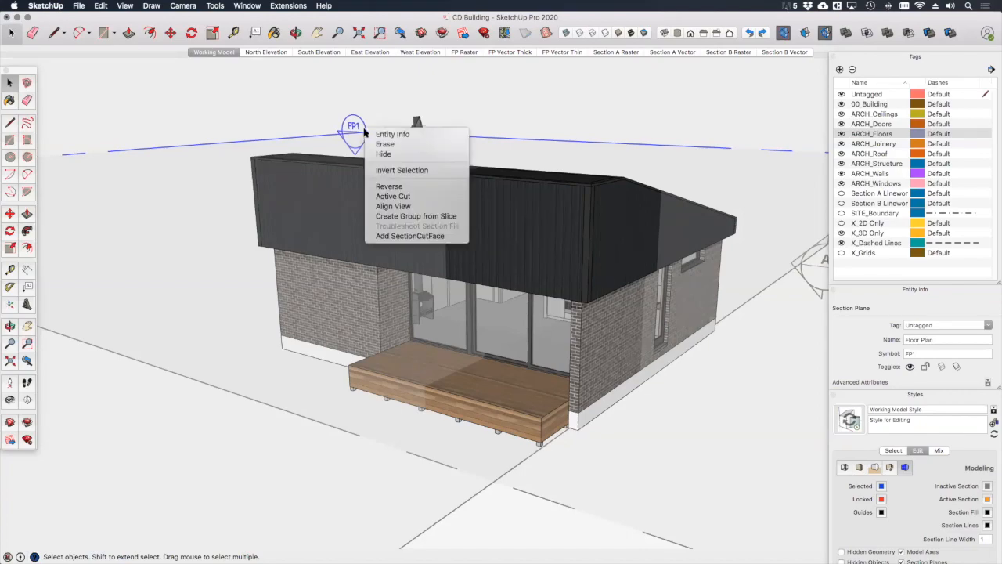
click(409, 235)
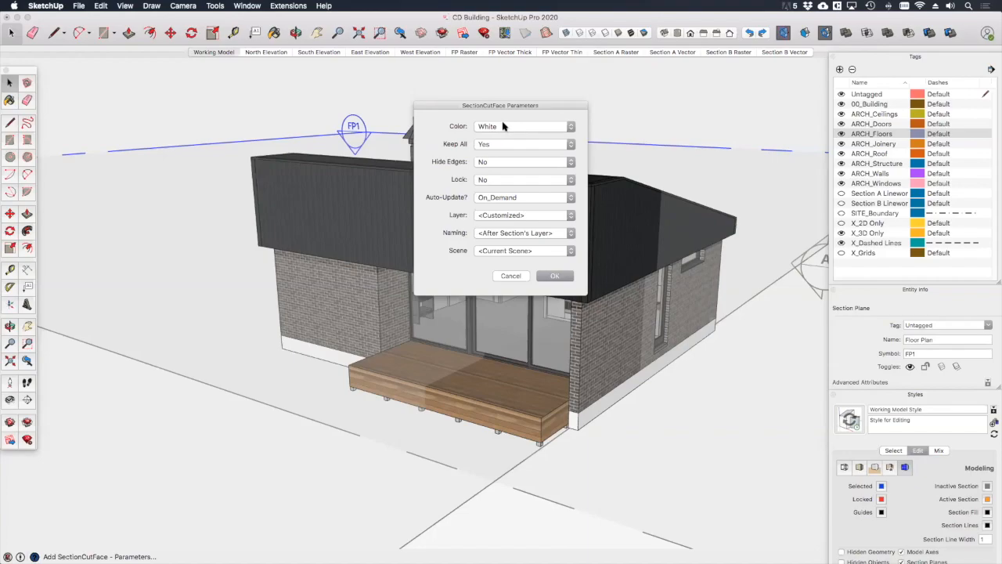
mouse_move(507, 178)
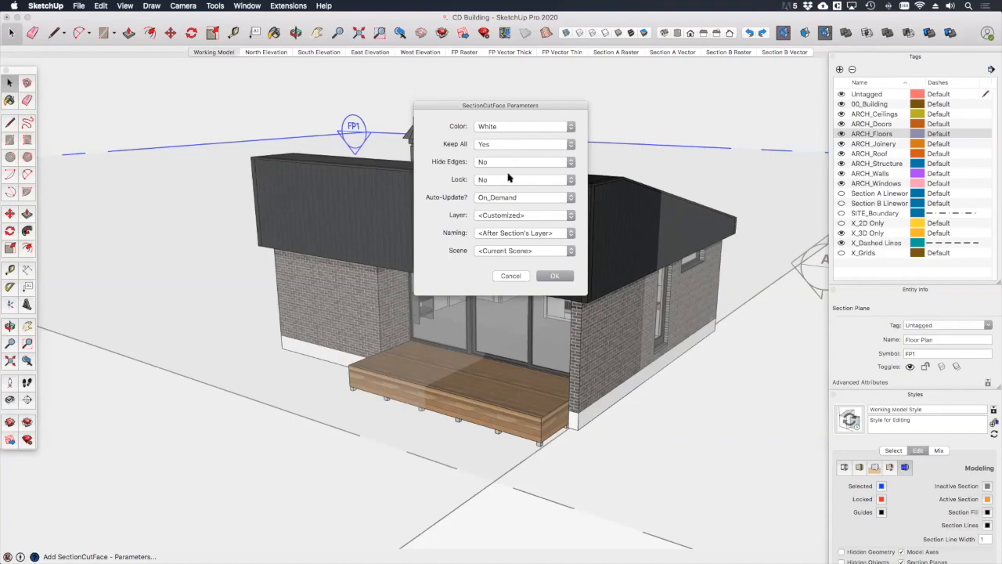
mouse_move(461, 198)
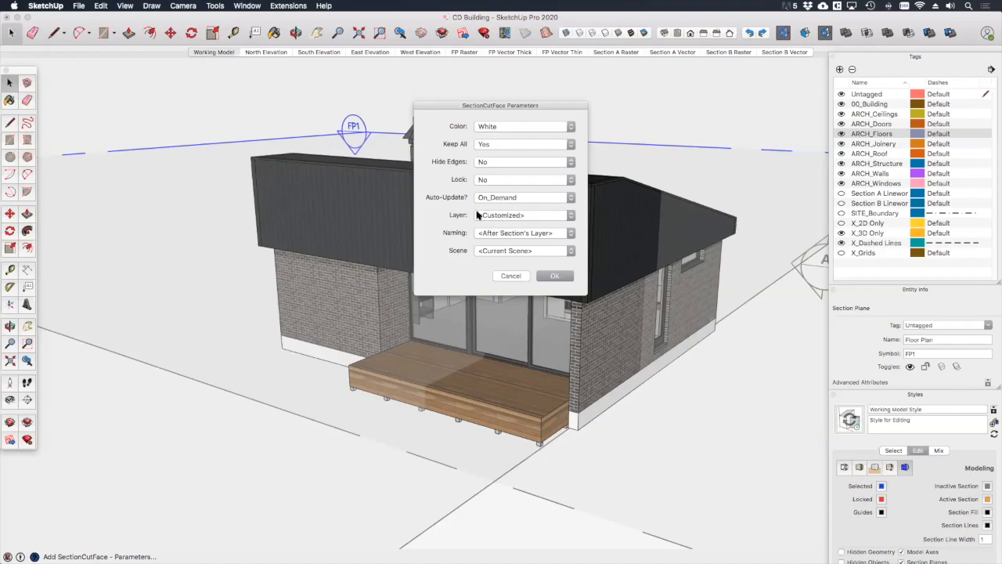
mouse_move(488, 218)
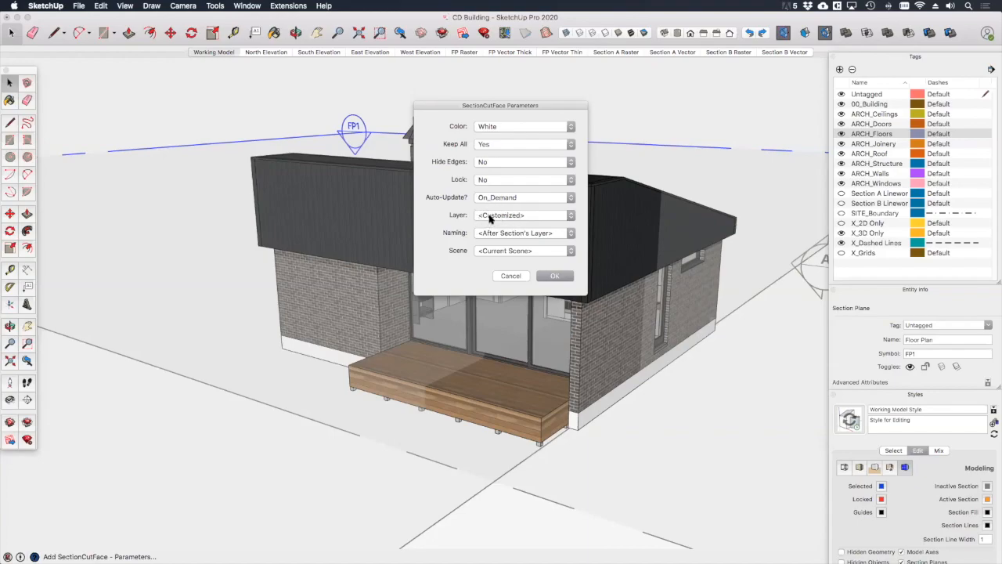
click(570, 231)
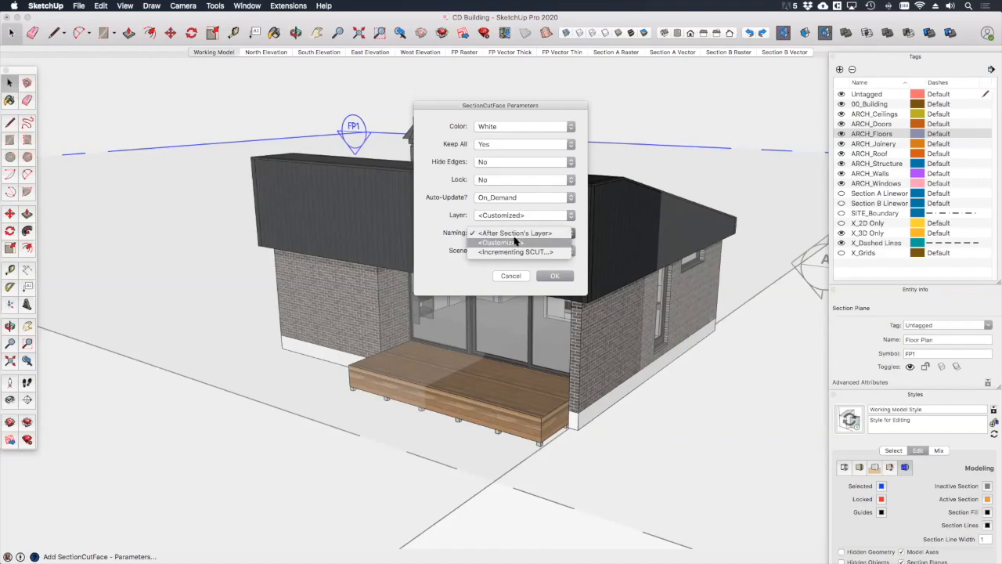
click(501, 241)
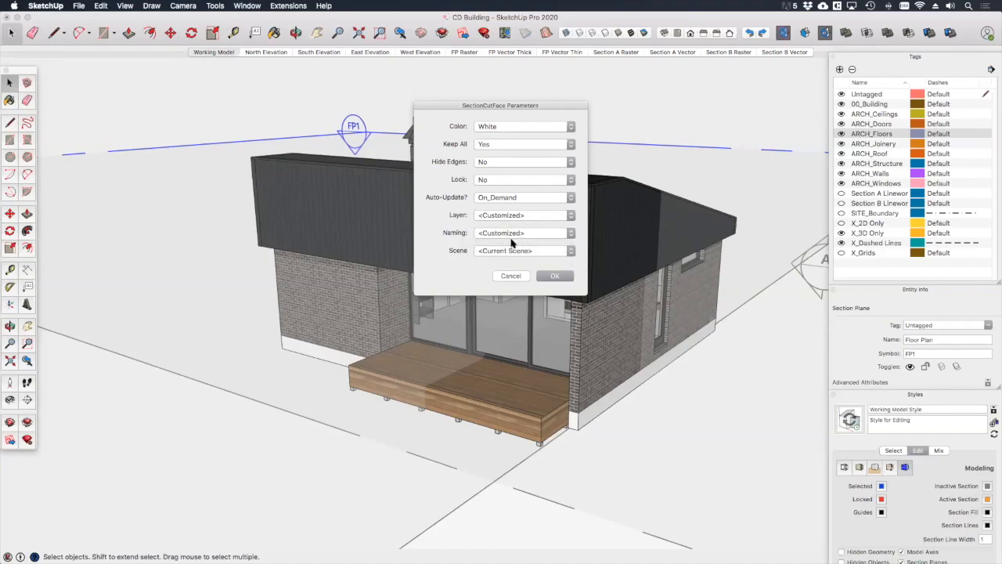
mouse_move(514, 242)
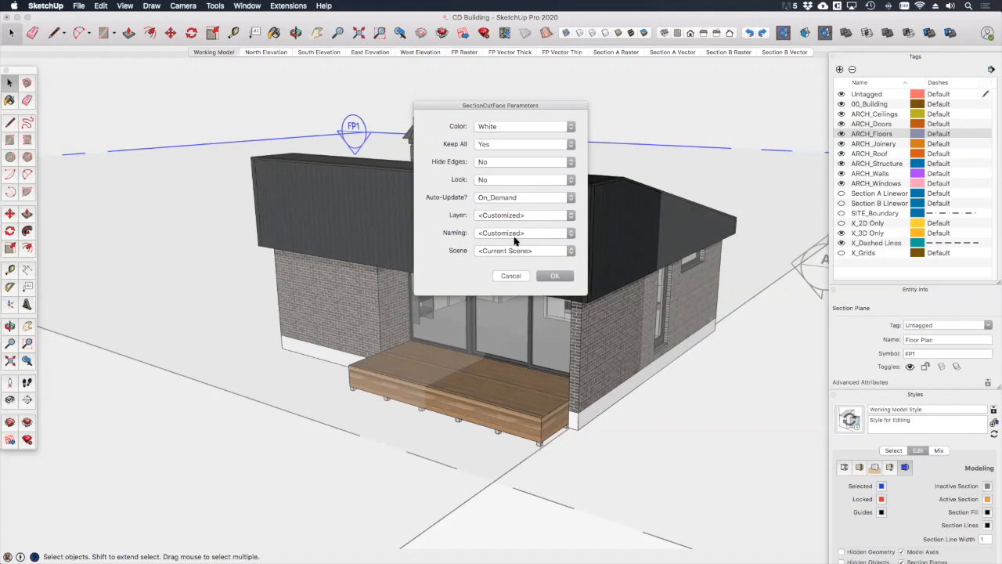
mouse_move(445, 251)
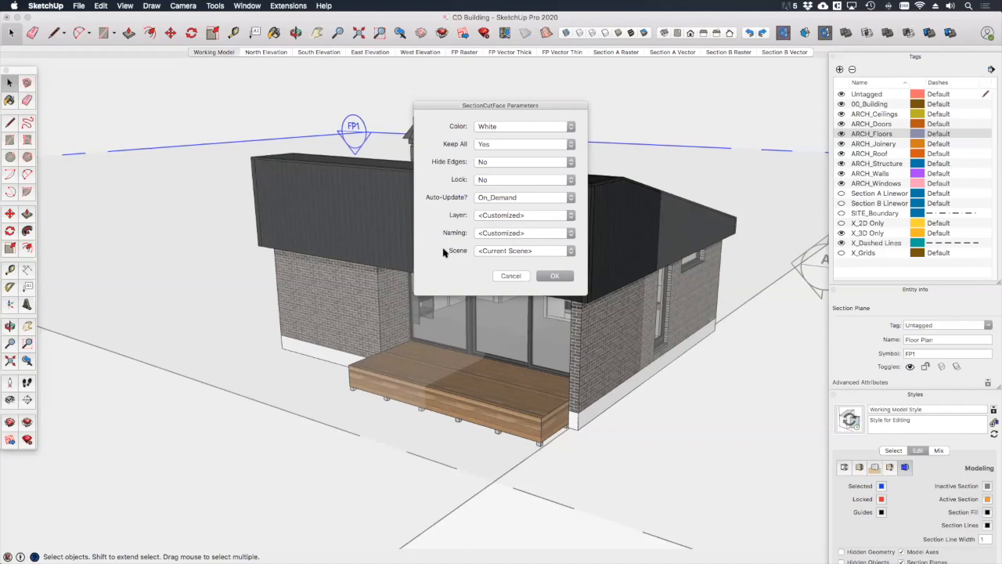
mouse_move(625, 250)
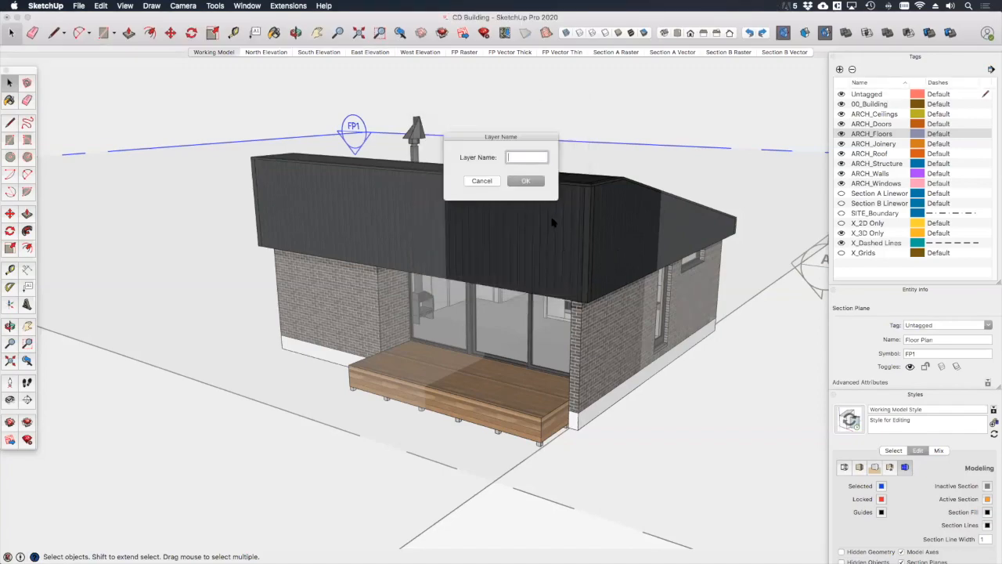
- Name the new layer X_Plan and the section cut face FP Linework, and create it
text(X)
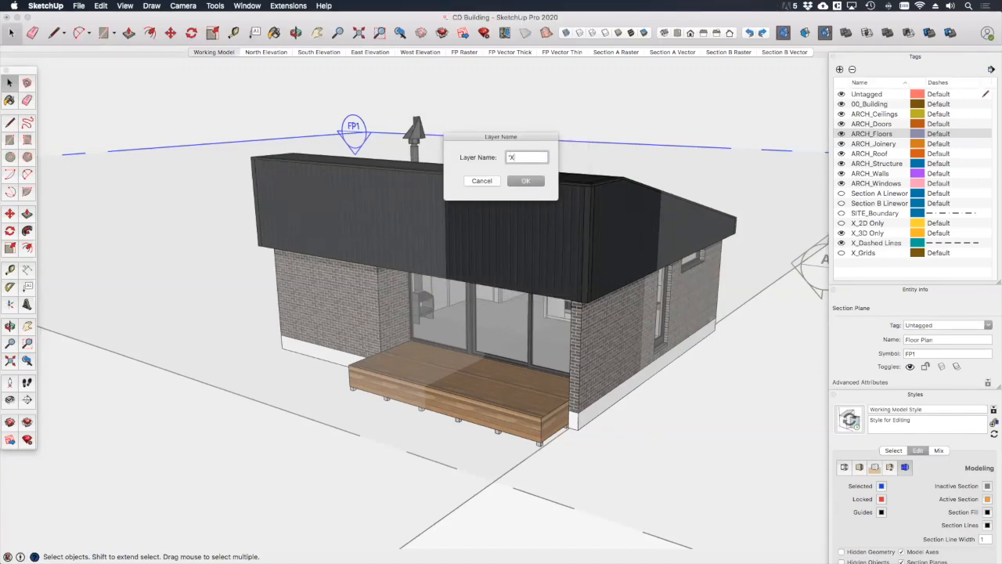
text(_Plan)
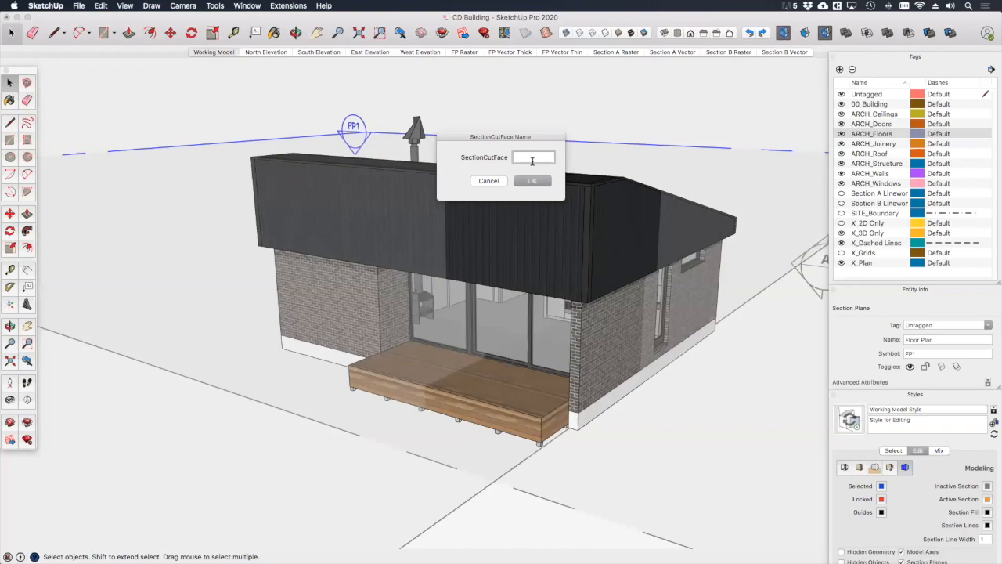
text(F)
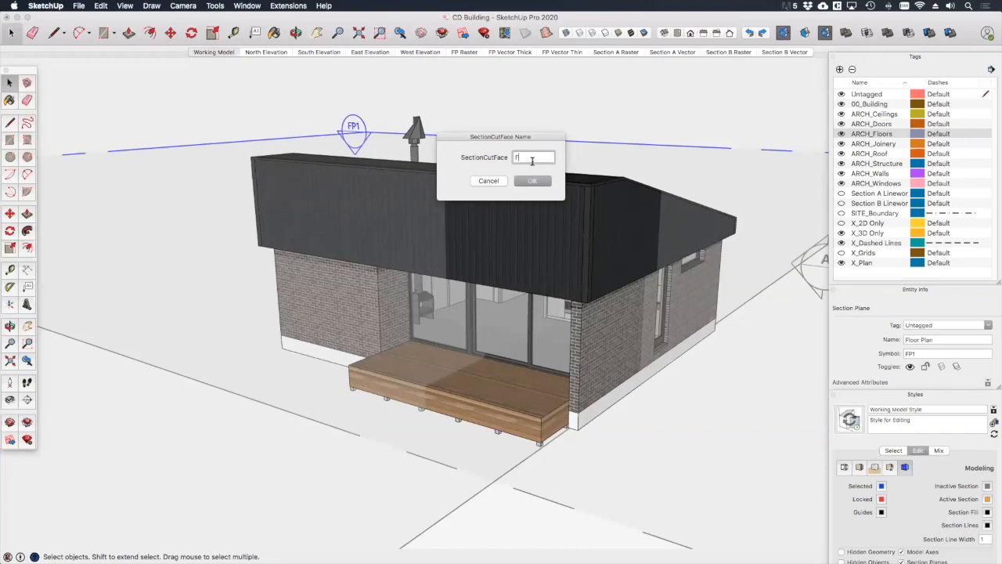
text(FP Line)
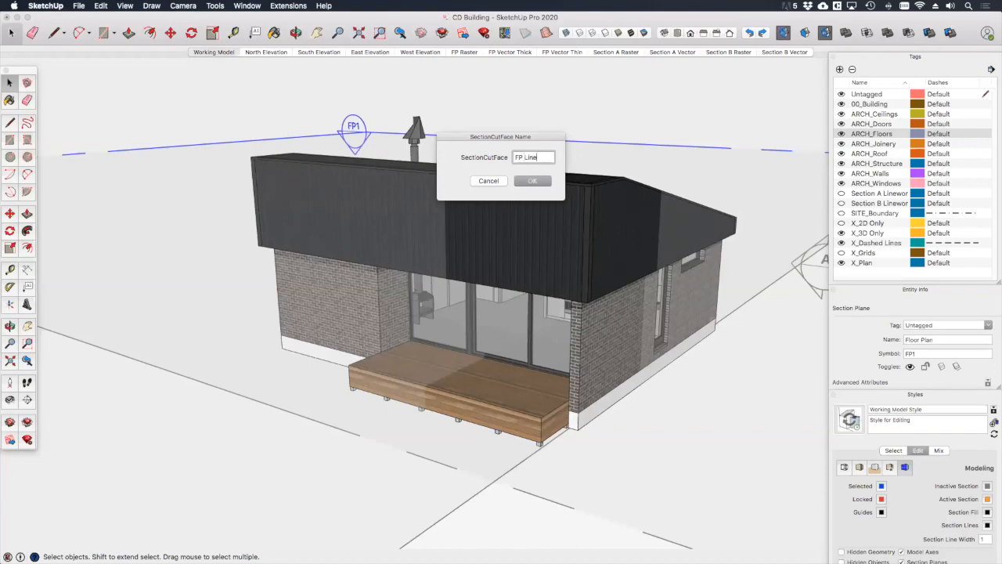
text(work)
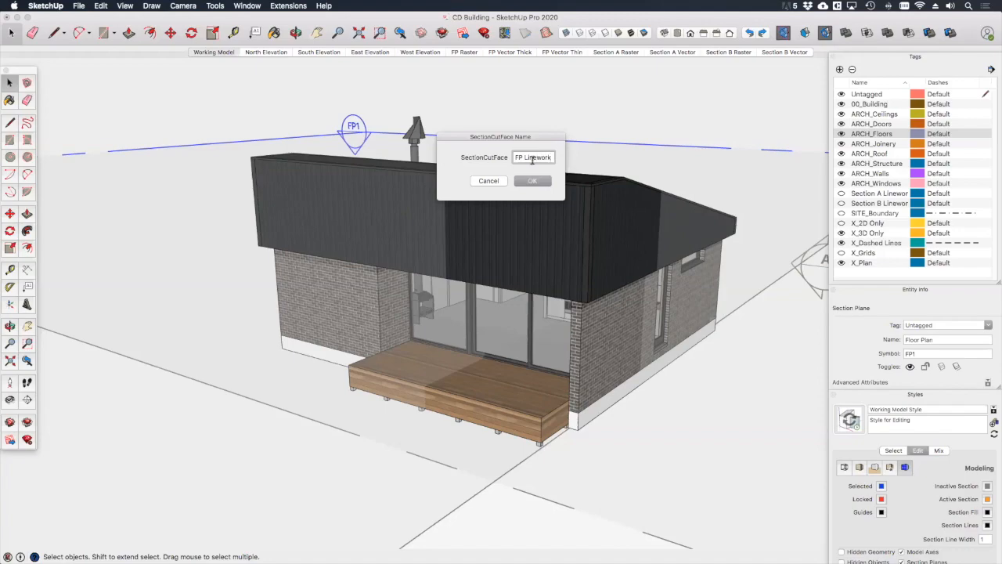
click(533, 182)
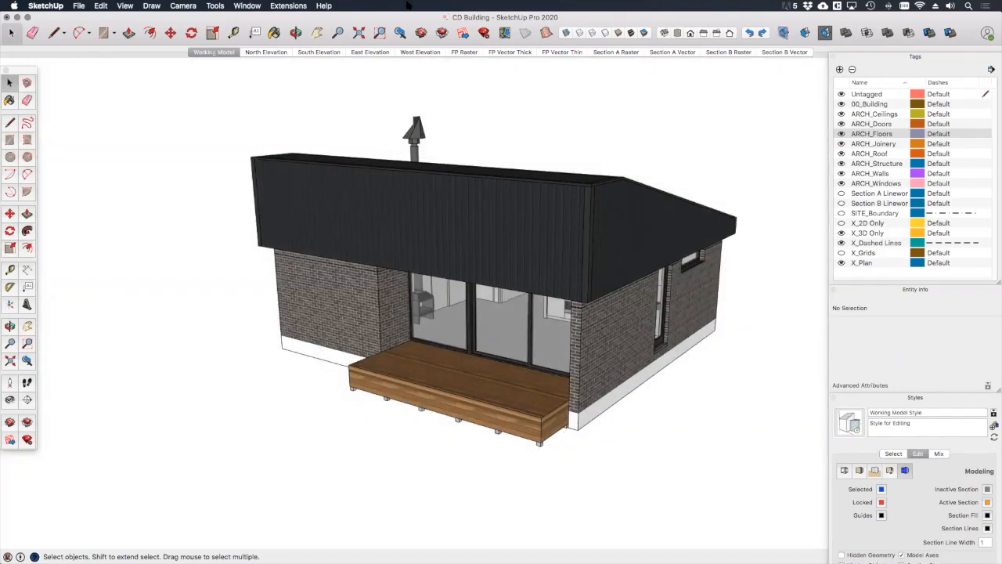
- In the Outliner select the FP Linework group and enter it so only its plan lines show
click(247, 6)
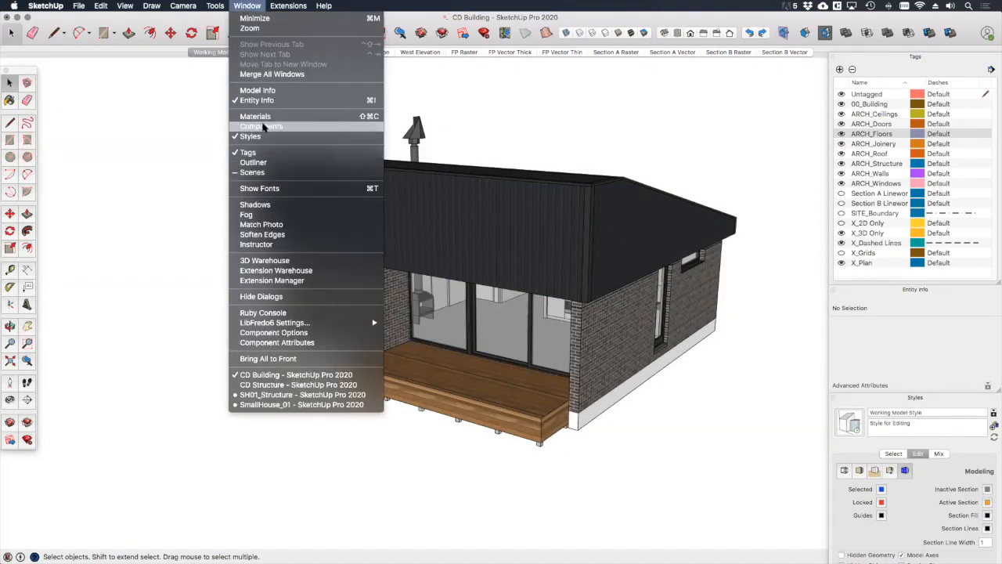
click(254, 162)
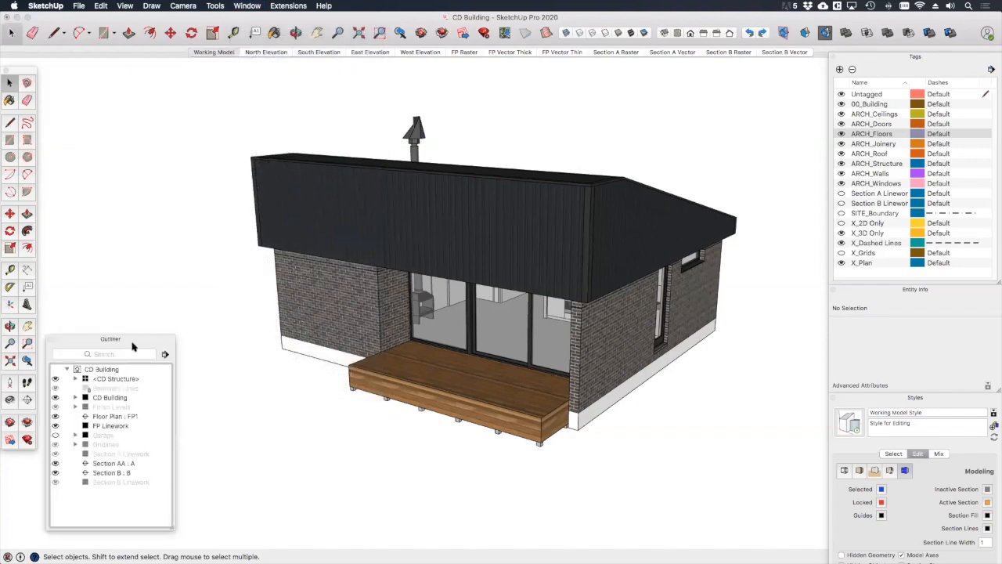
click(116, 193)
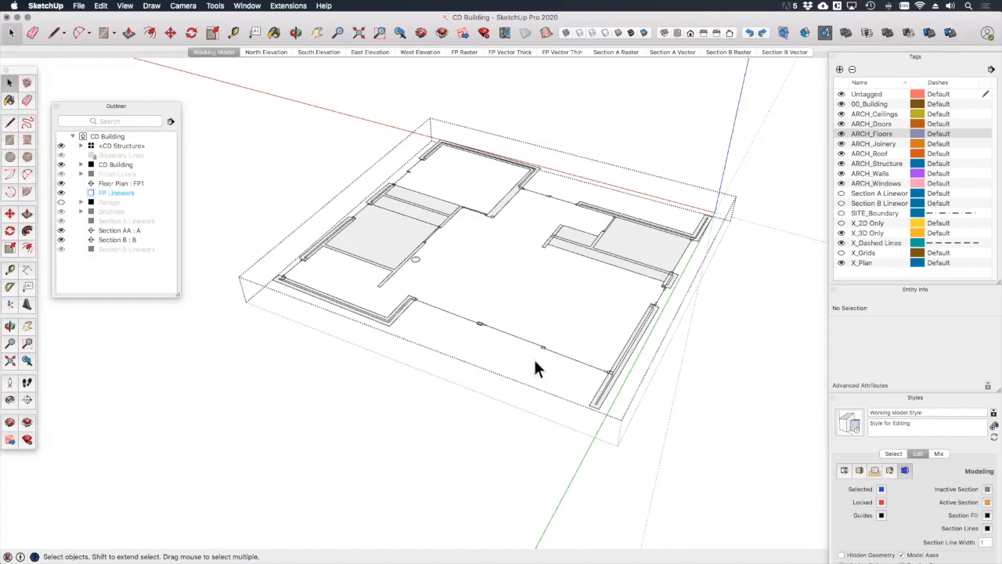
- Erase the grey floor faces from the plan linework, leaving wall outlines, and take the Paint Bucket
click(25, 101)
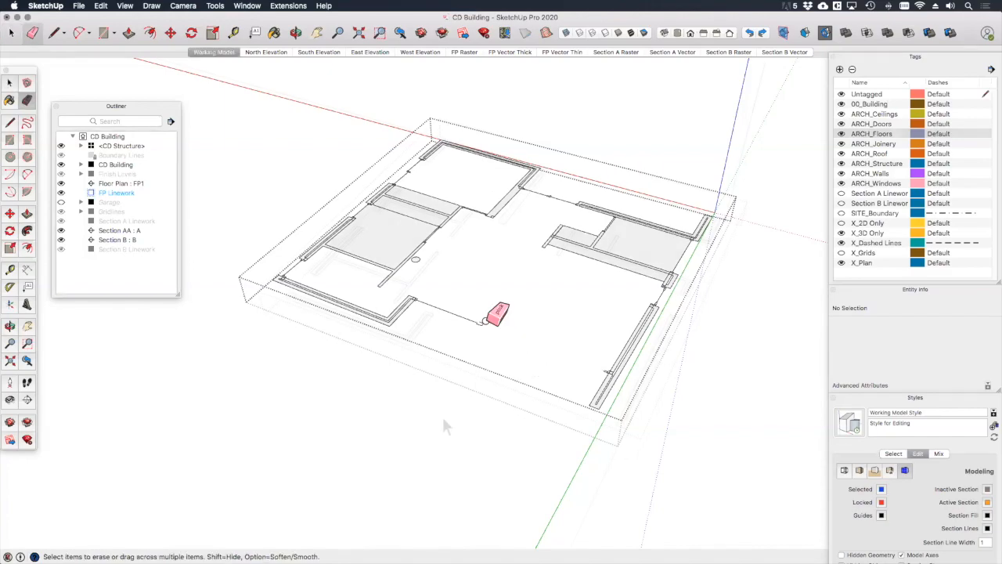
click(9, 83)
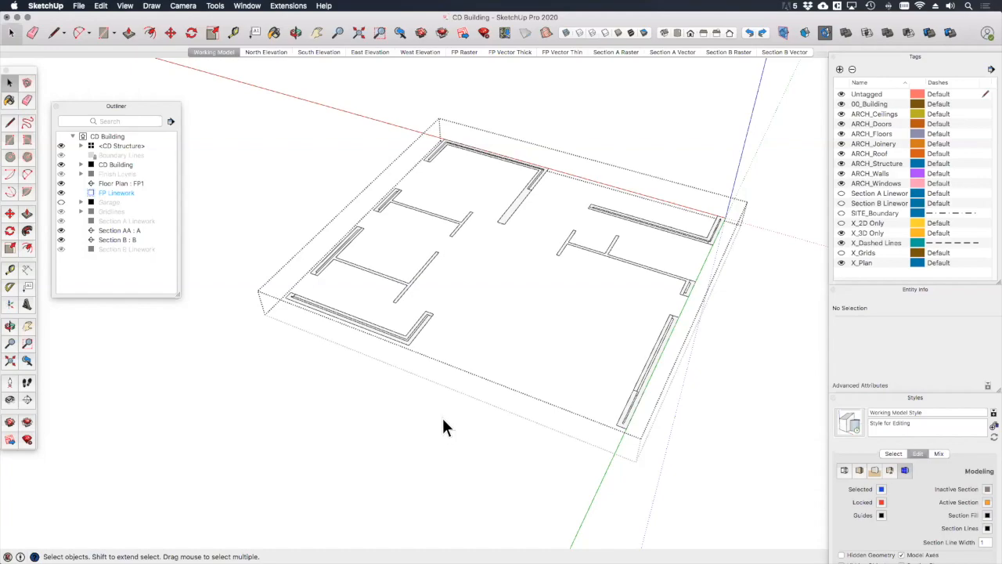
mouse_move(379, 367)
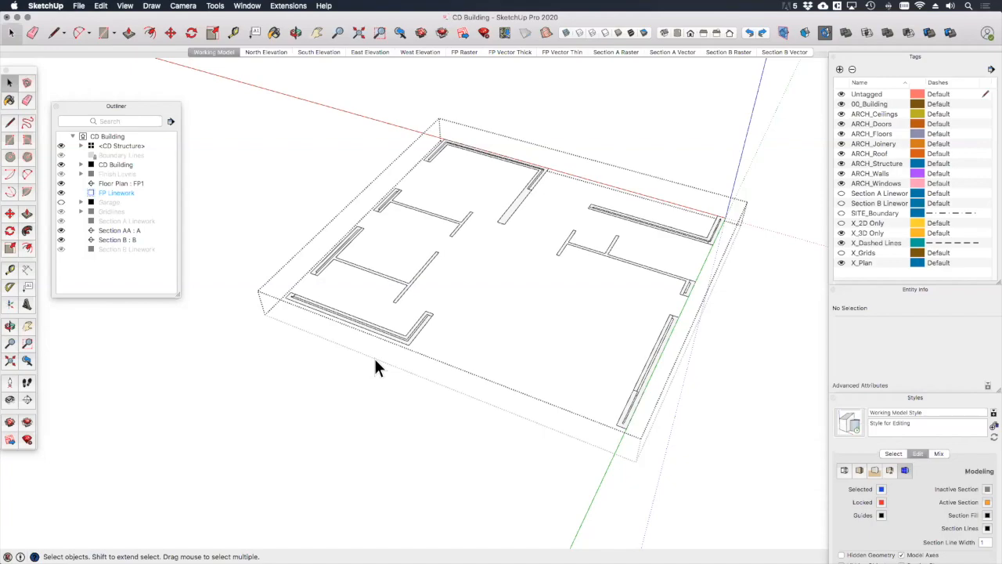
mouse_move(348, 251)
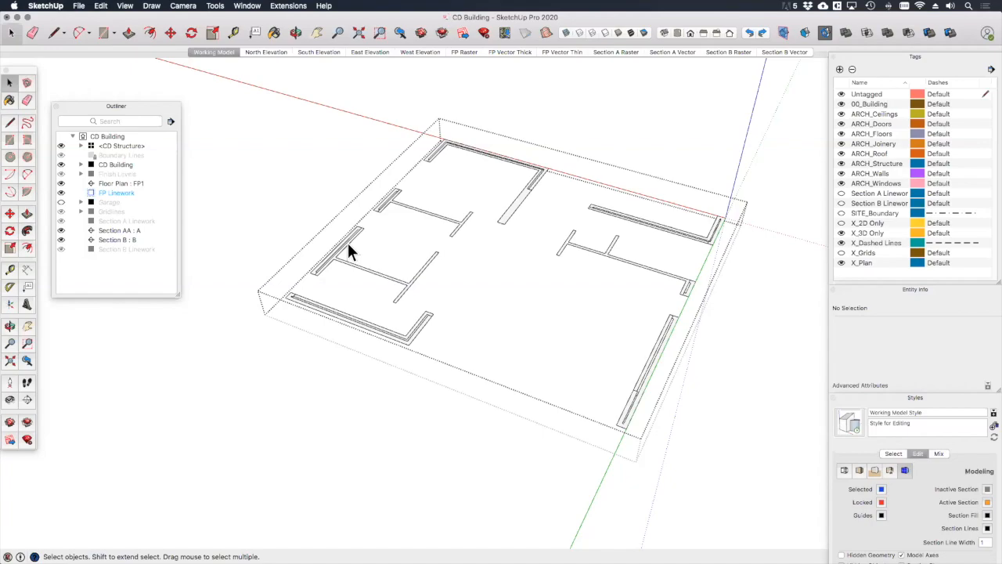
click(10, 100)
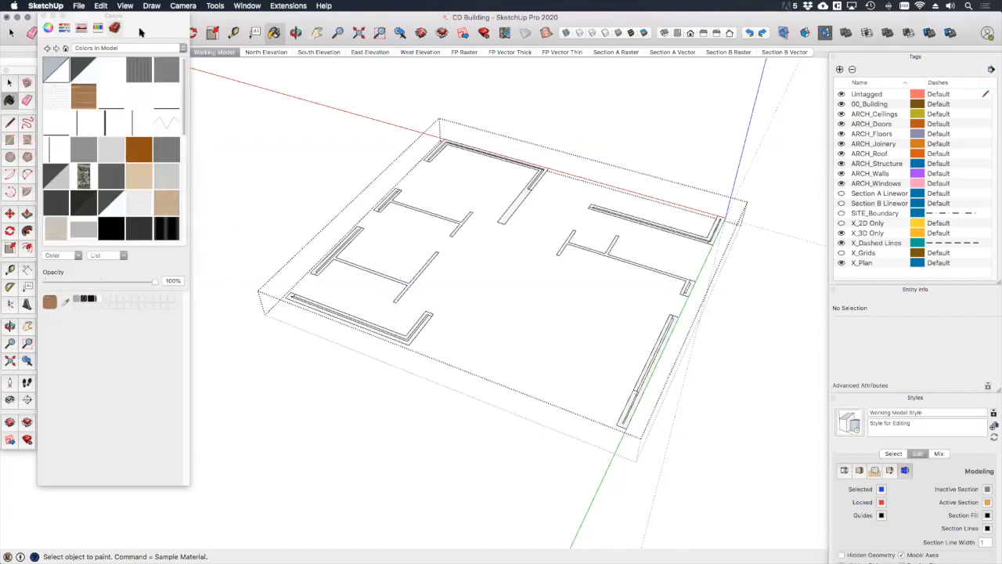
- Choose the Patterns collection of hatch materials in the Materials panel
click(125, 47)
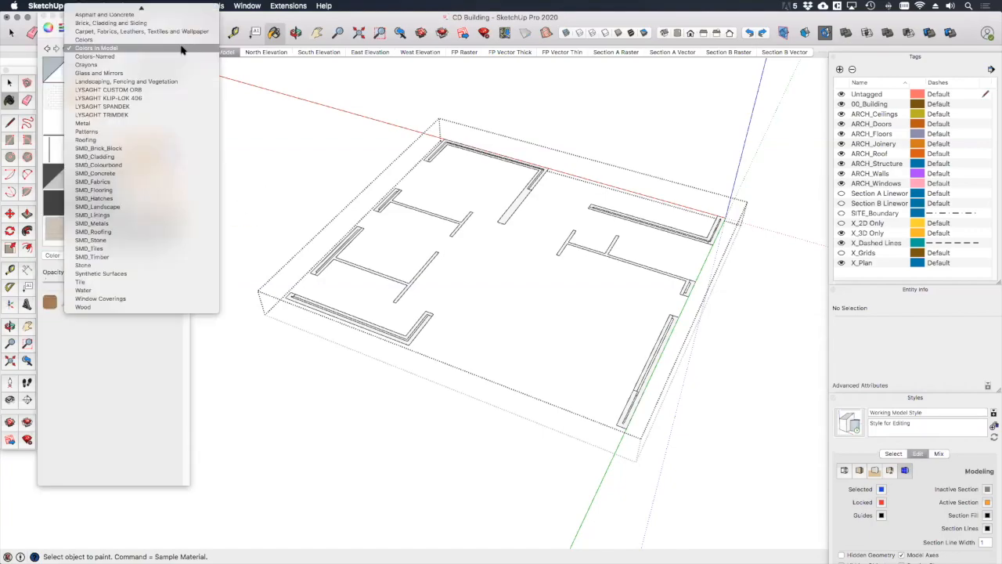
click(86, 132)
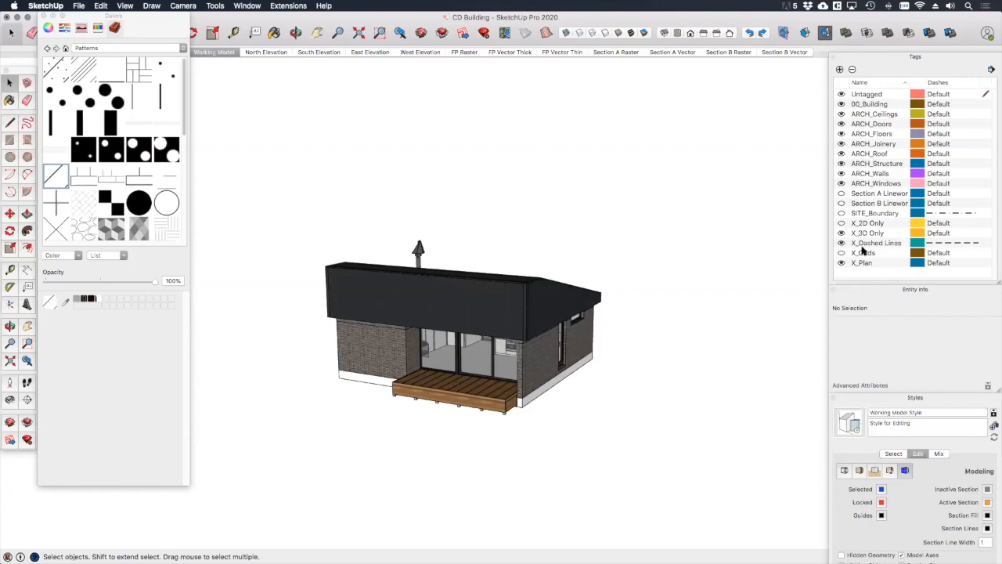
- Activate the FP Raster scene so the raster floor plan view is displayed
click(843, 252)
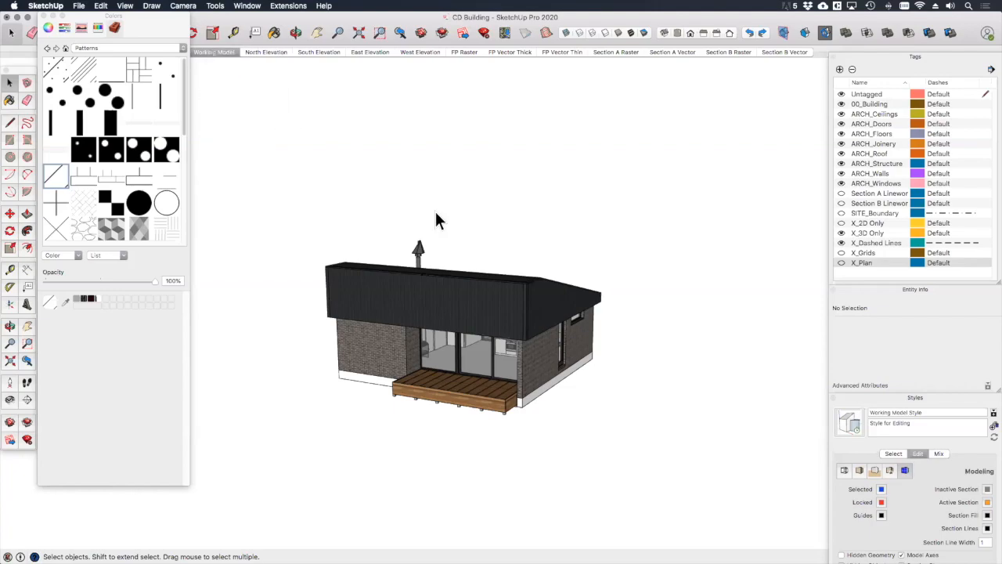
click(463, 51)
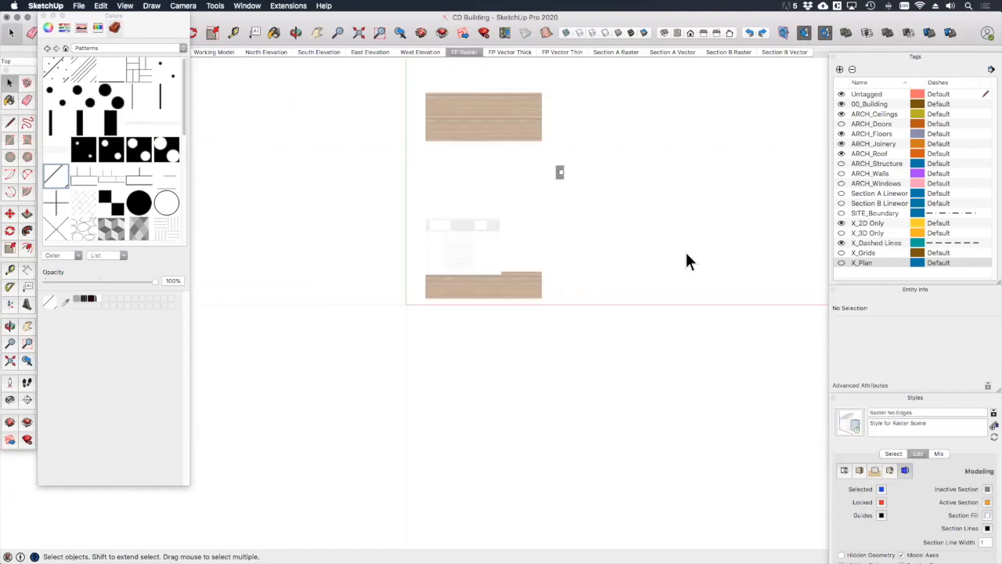
mouse_move(670, 266)
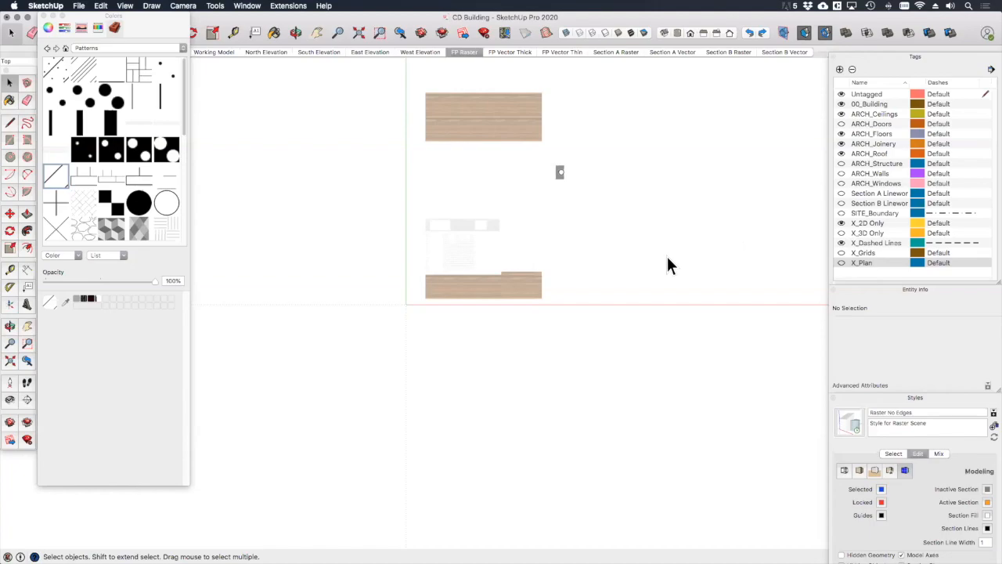
mouse_move(761, 252)
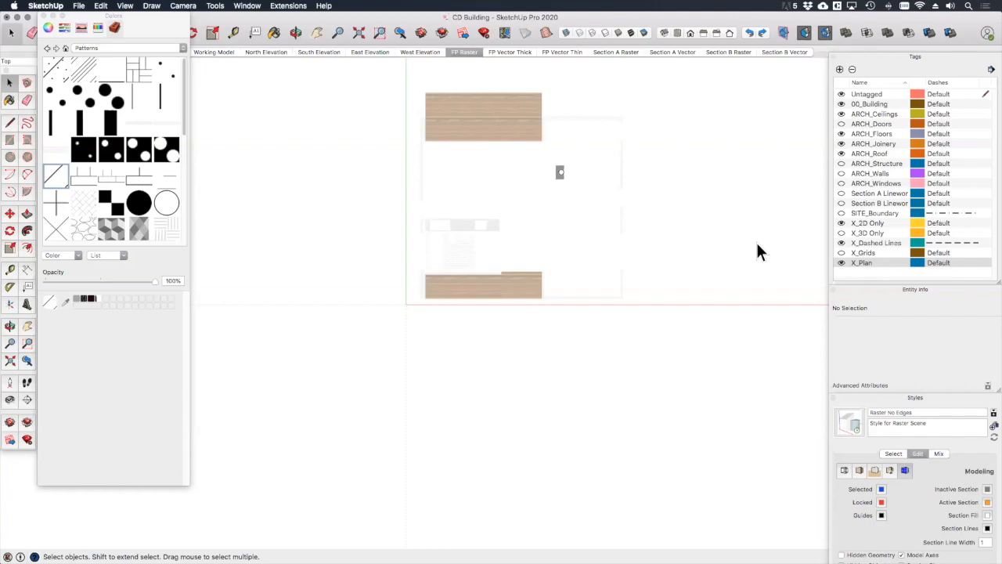
mouse_move(702, 140)
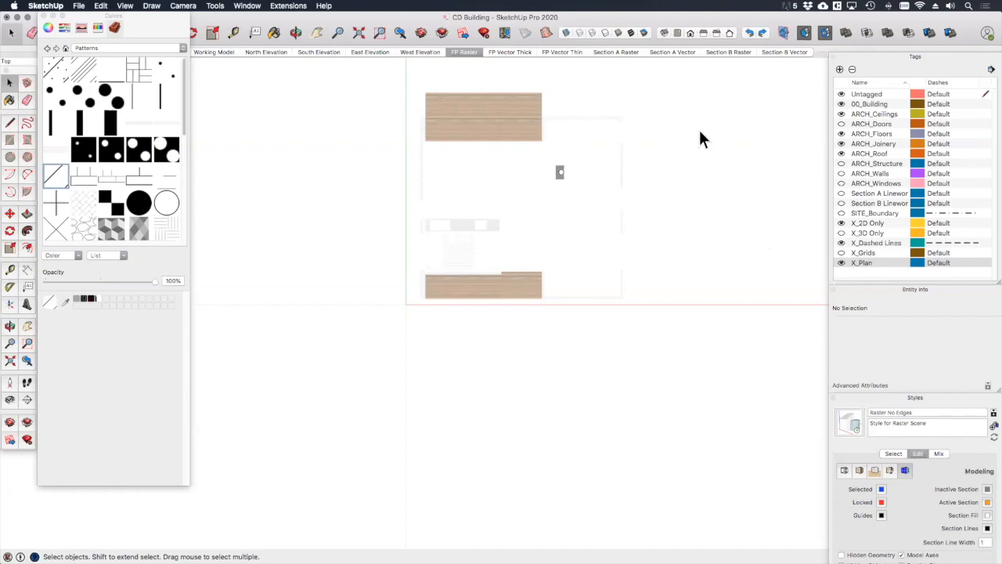
right_click(464, 52)
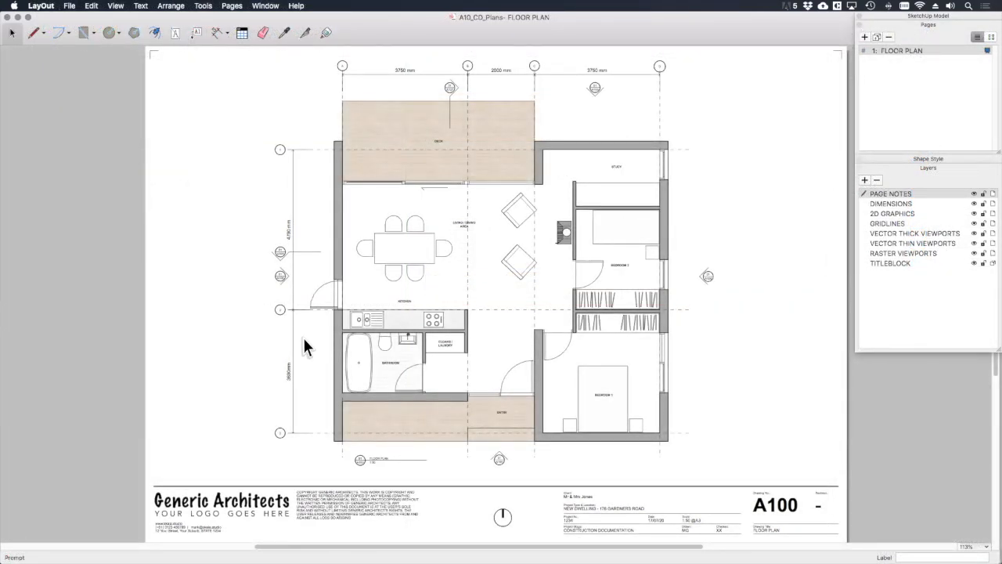
mouse_move(493, 366)
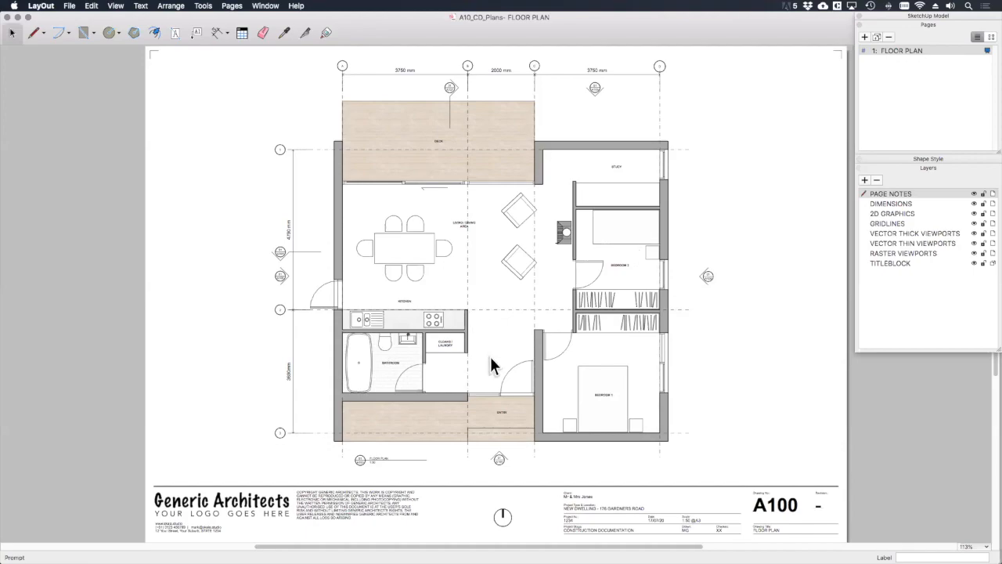
mouse_move(525, 341)
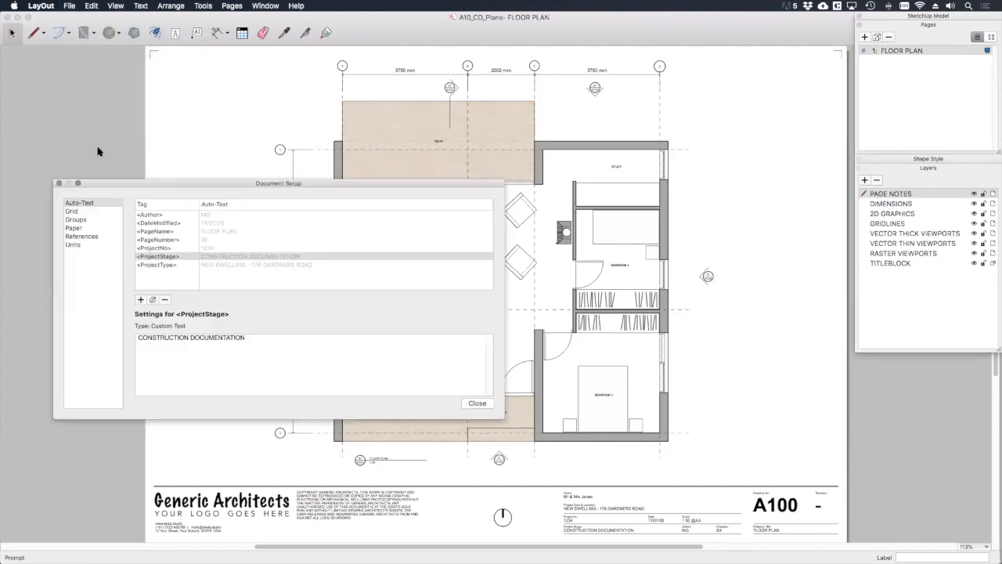
- In Document Setup References, relink the .skp reference to CD Building in the 04_ConDocs folder
click(82, 235)
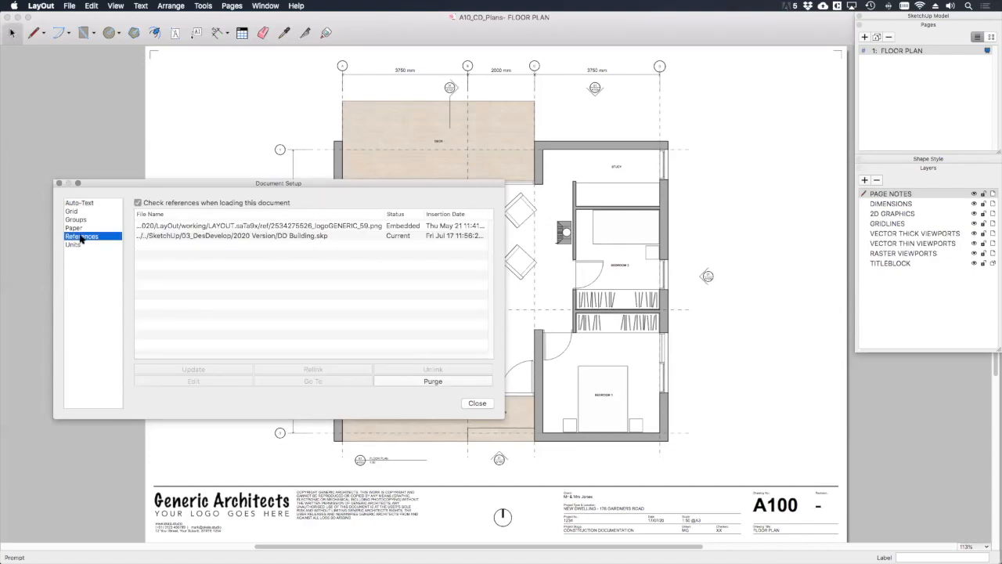
mouse_move(316, 244)
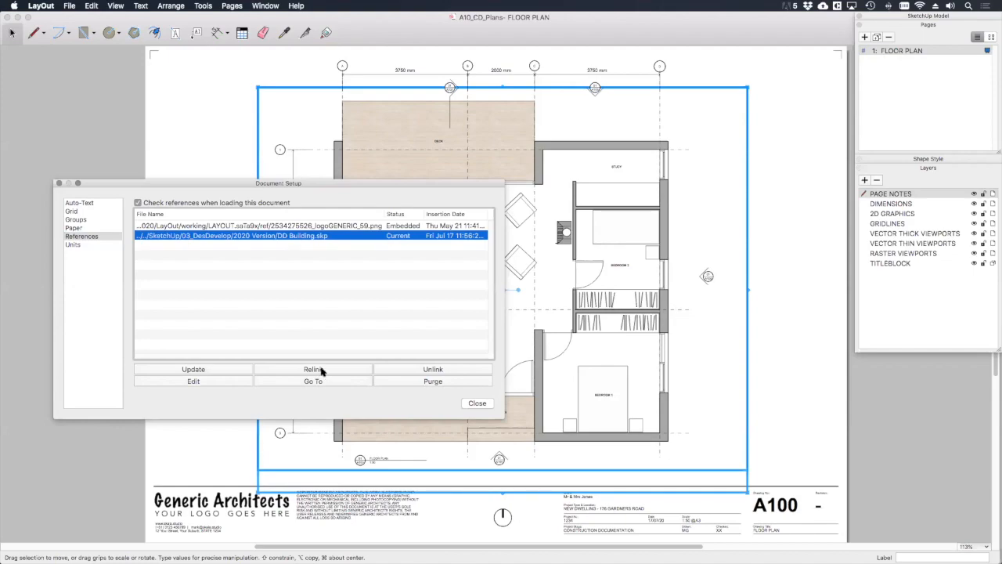
click(313, 369)
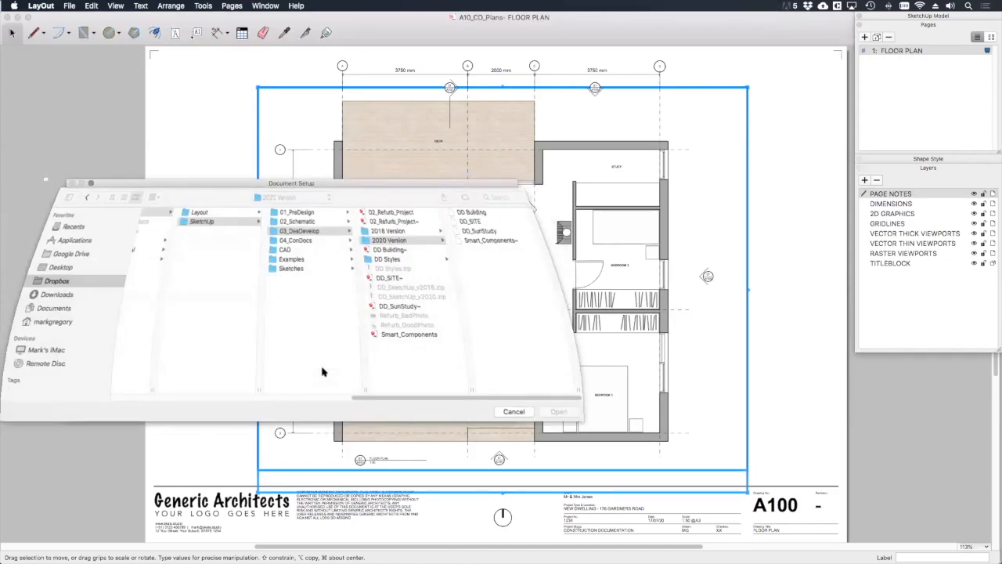
click(297, 241)
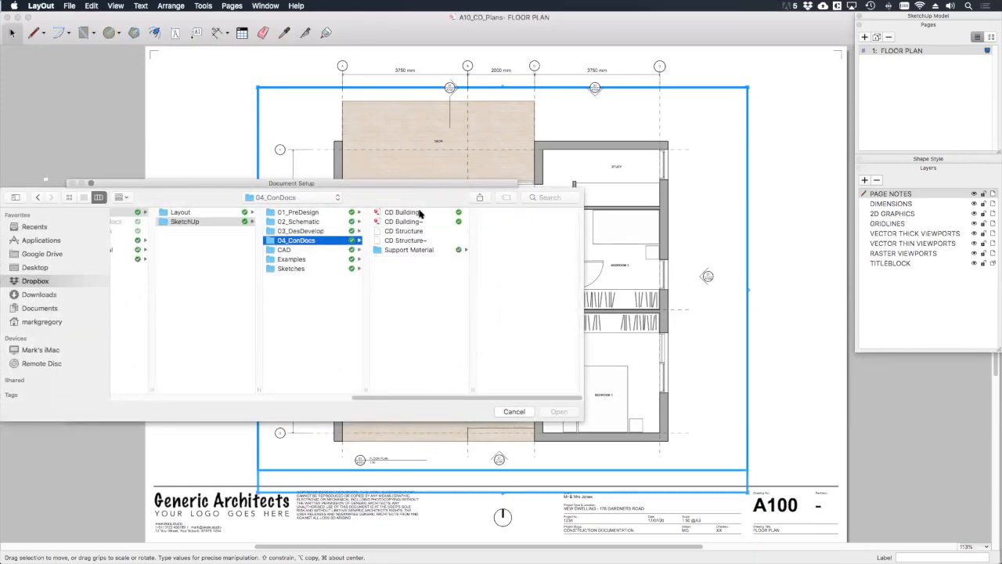
click(401, 211)
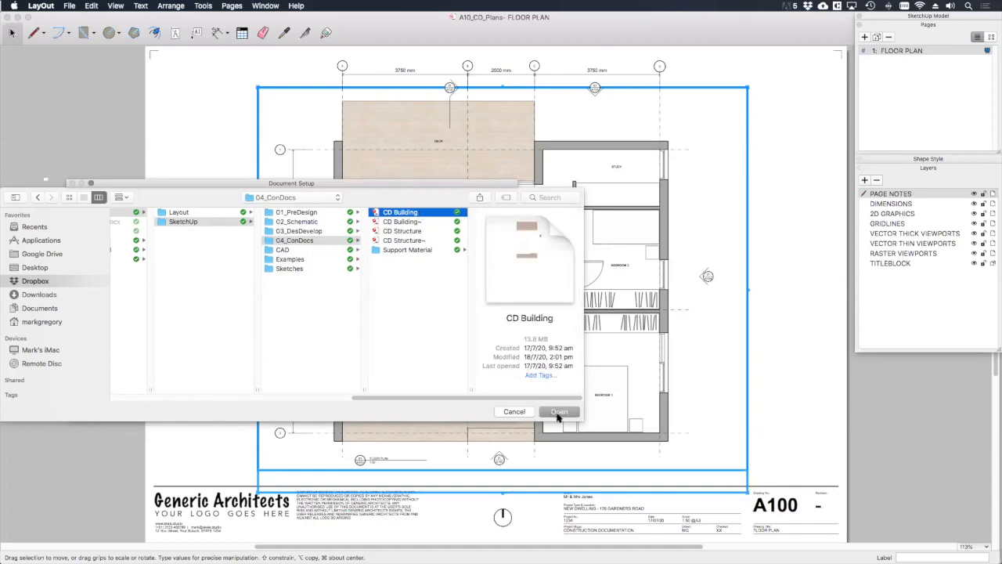
click(559, 410)
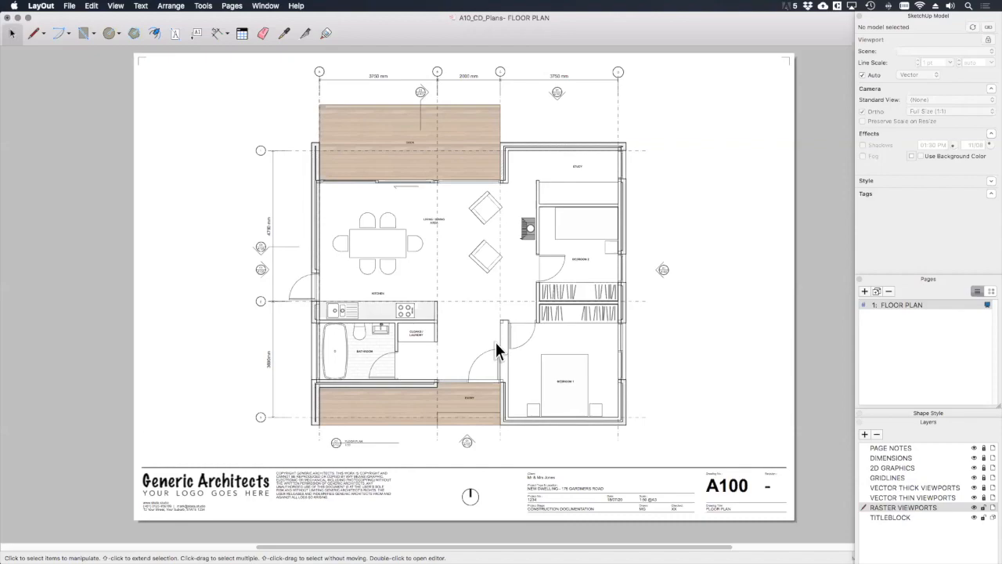
mouse_move(523, 368)
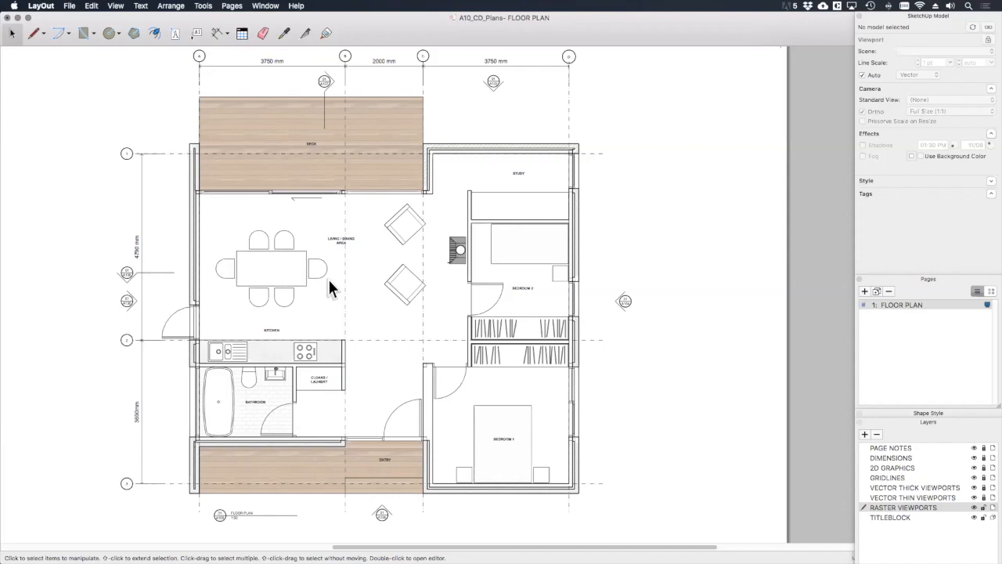
mouse_move(274, 316)
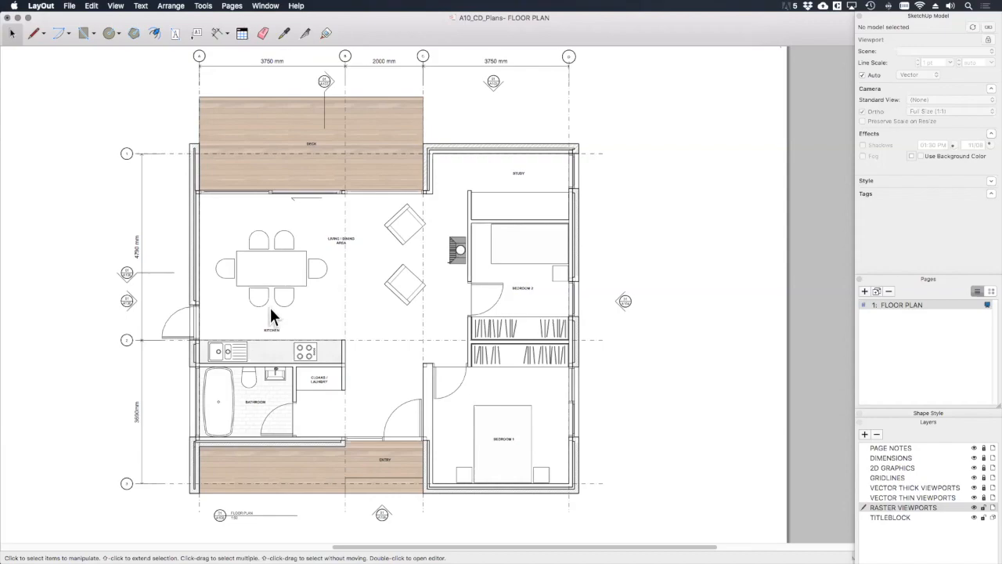